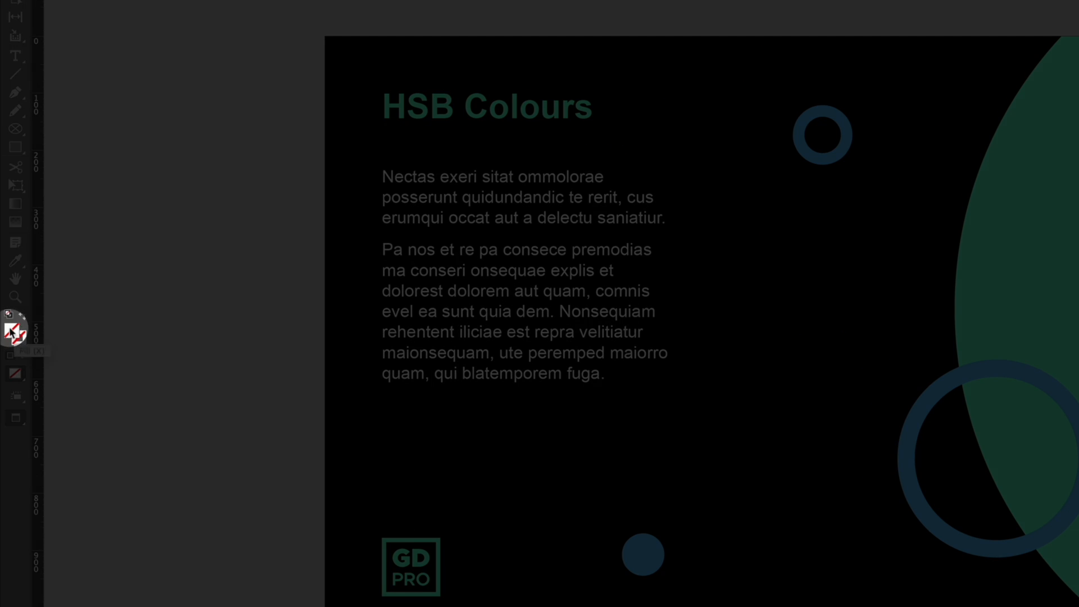
- Open the Colour Picker for the fill colour, currently red ff1f2e
left_click(12, 330)
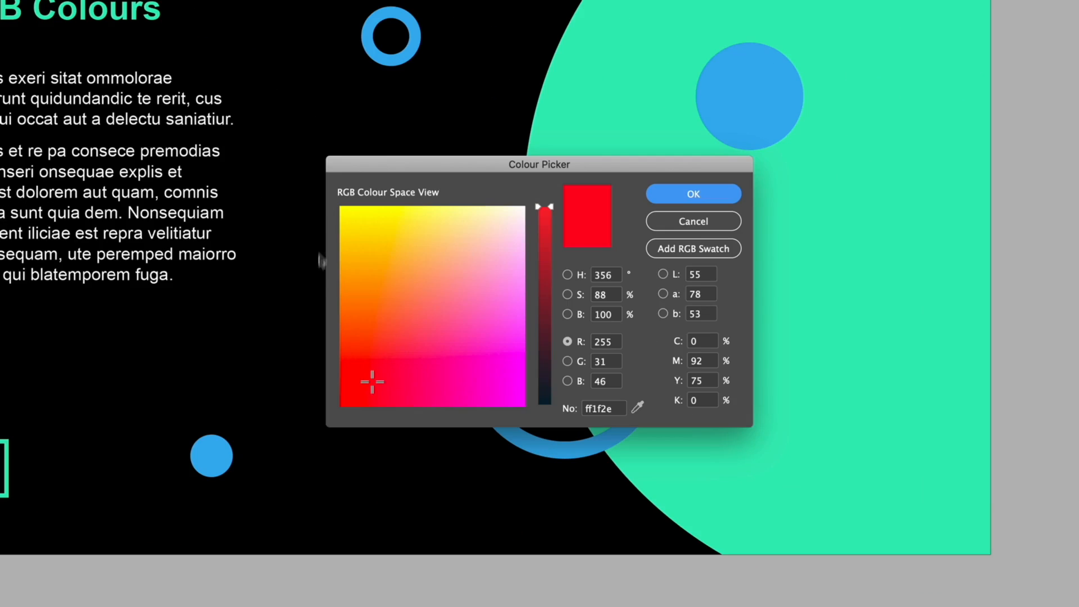
mouse_move(454, 246)
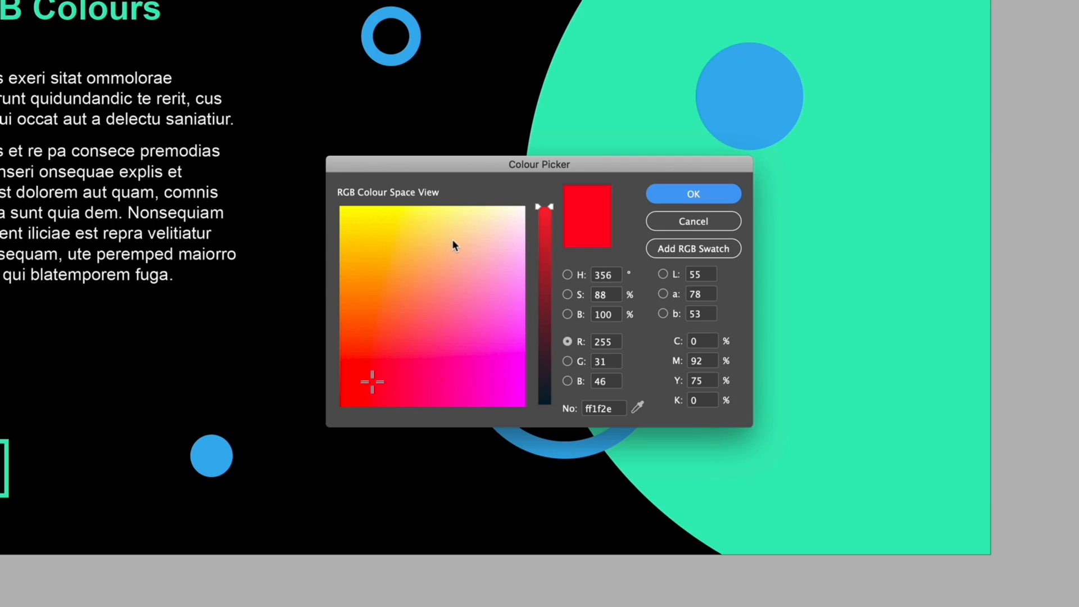
mouse_move(413, 330)
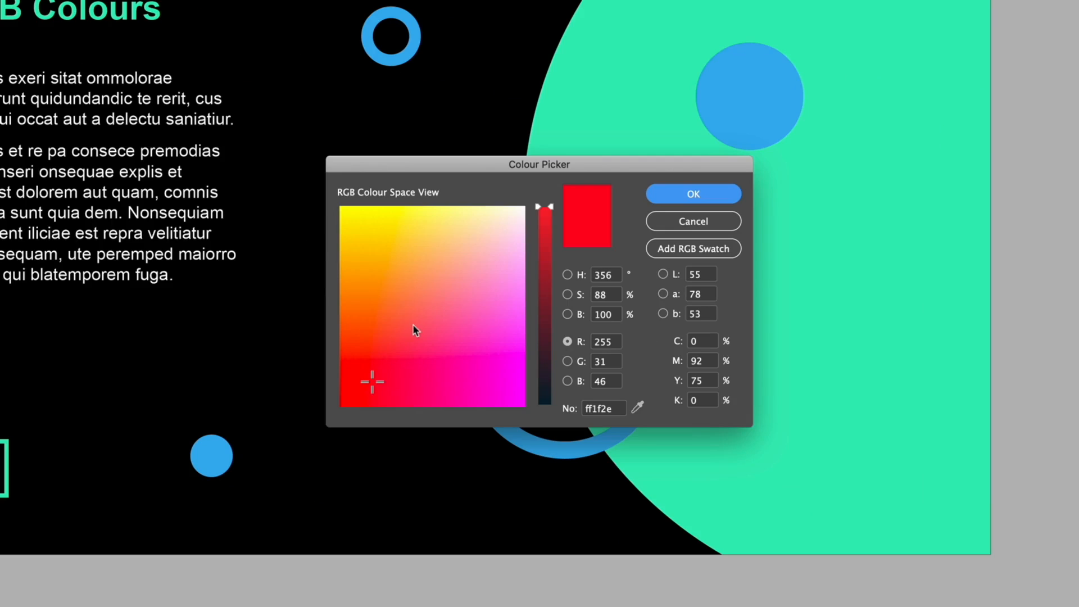
mouse_move(428, 329)
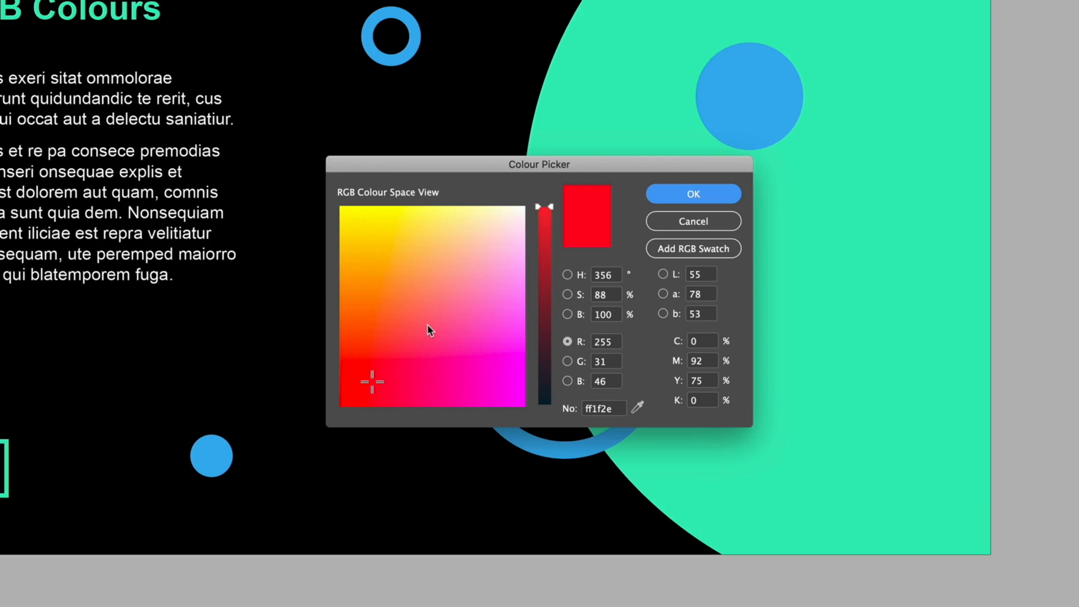
mouse_move(578, 379)
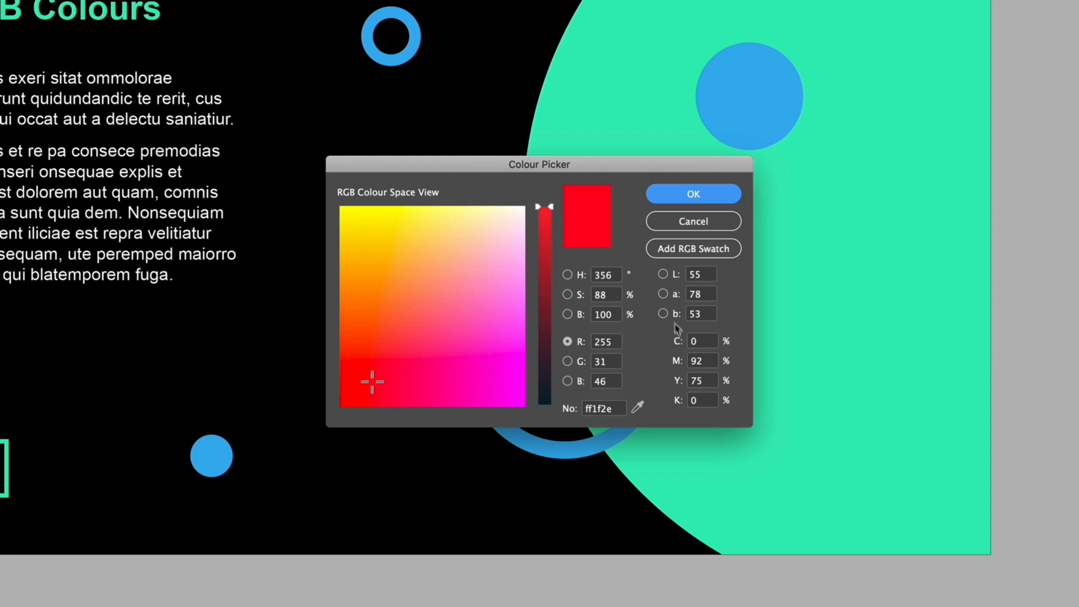
mouse_move(657, 287)
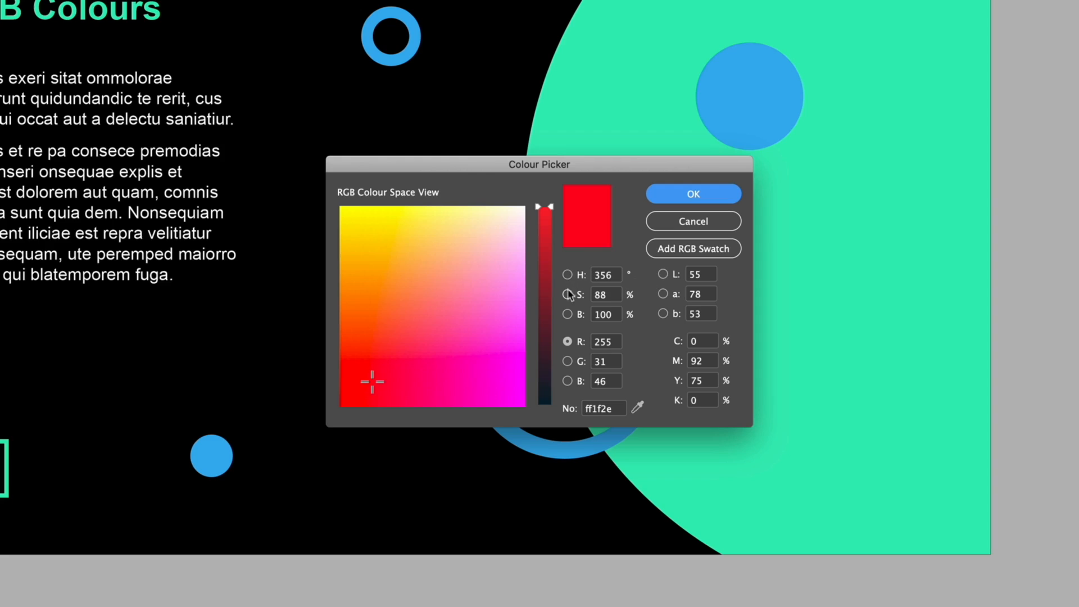
mouse_move(570, 288)
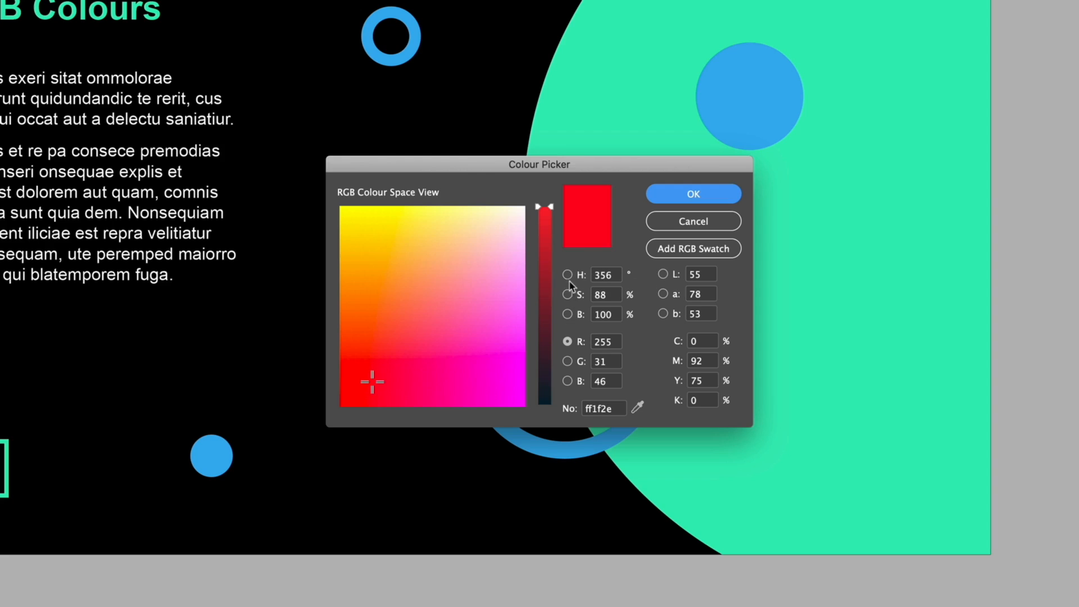
mouse_move(568, 314)
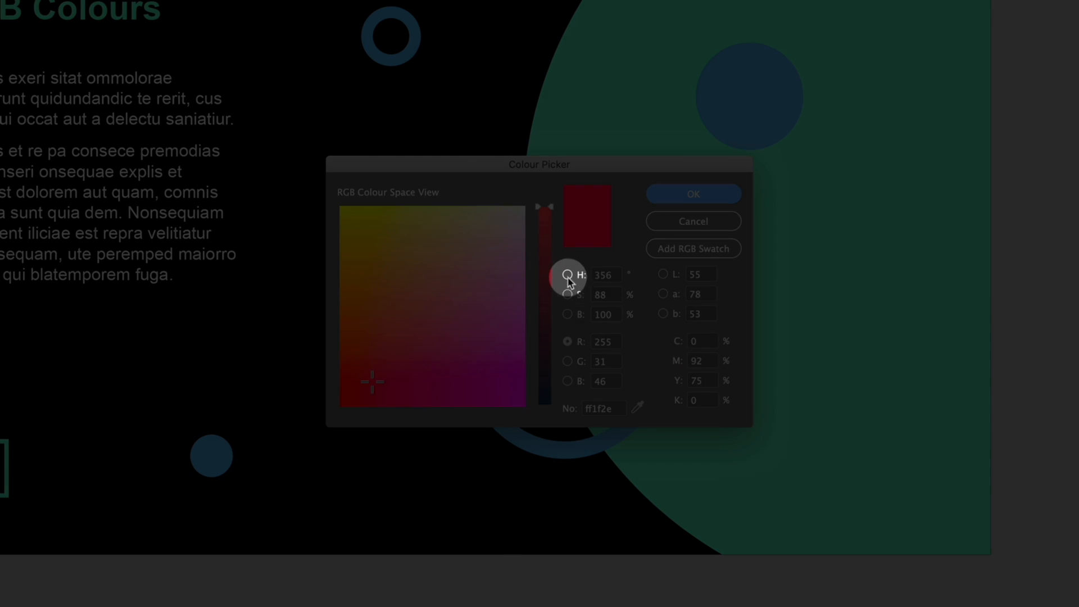
- Use the picker's HSB view to settle on a light blue at hue 198 (hex 7dc8e8)
left_click(567, 275)
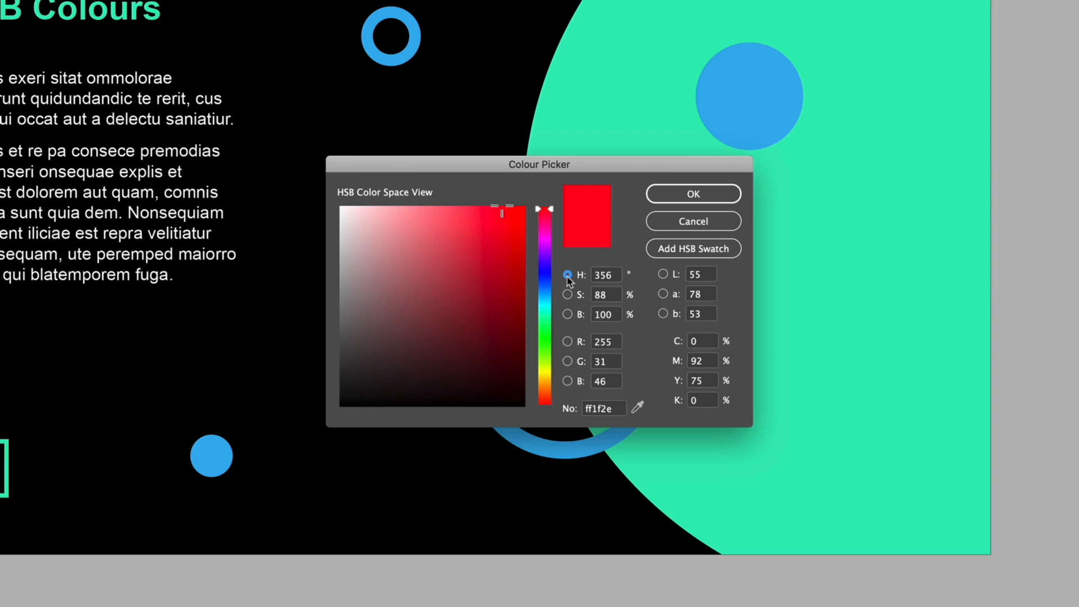
mouse_move(568, 282)
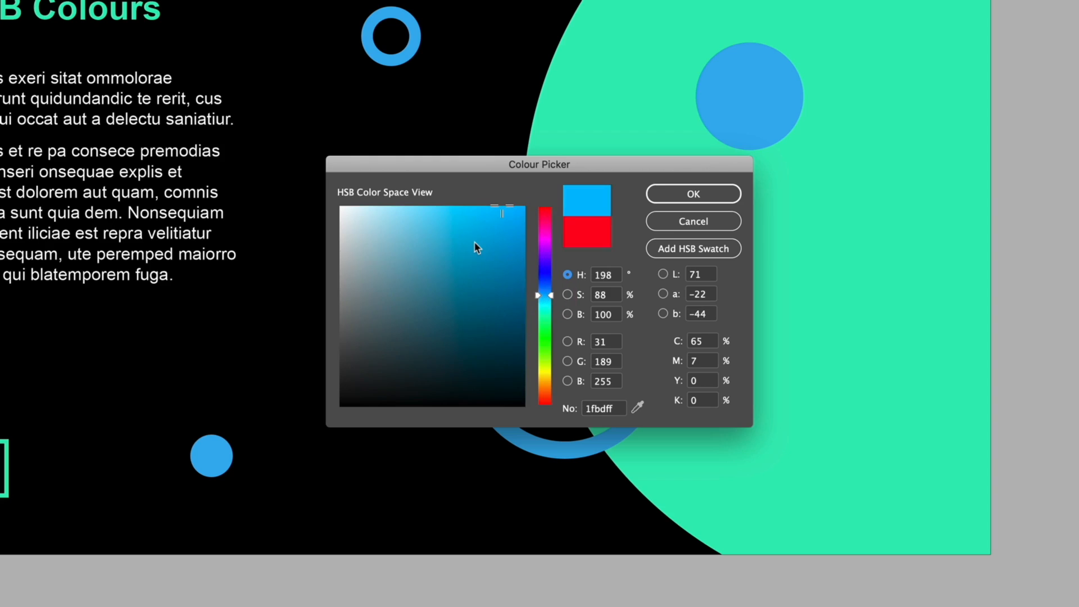
left_click(454, 236)
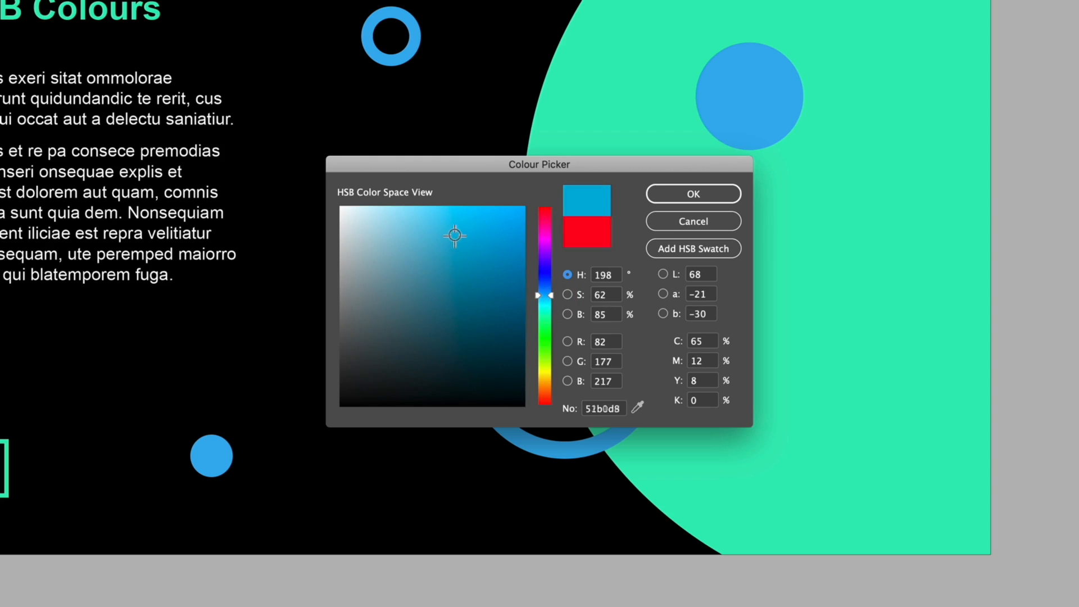
left_click(390, 303)
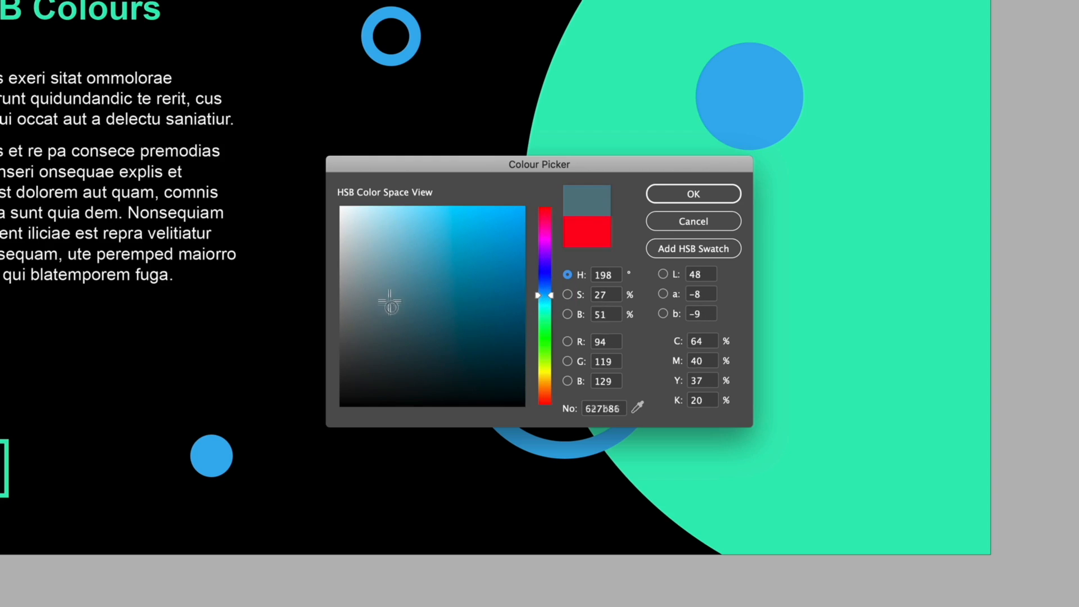
left_click(460, 243)
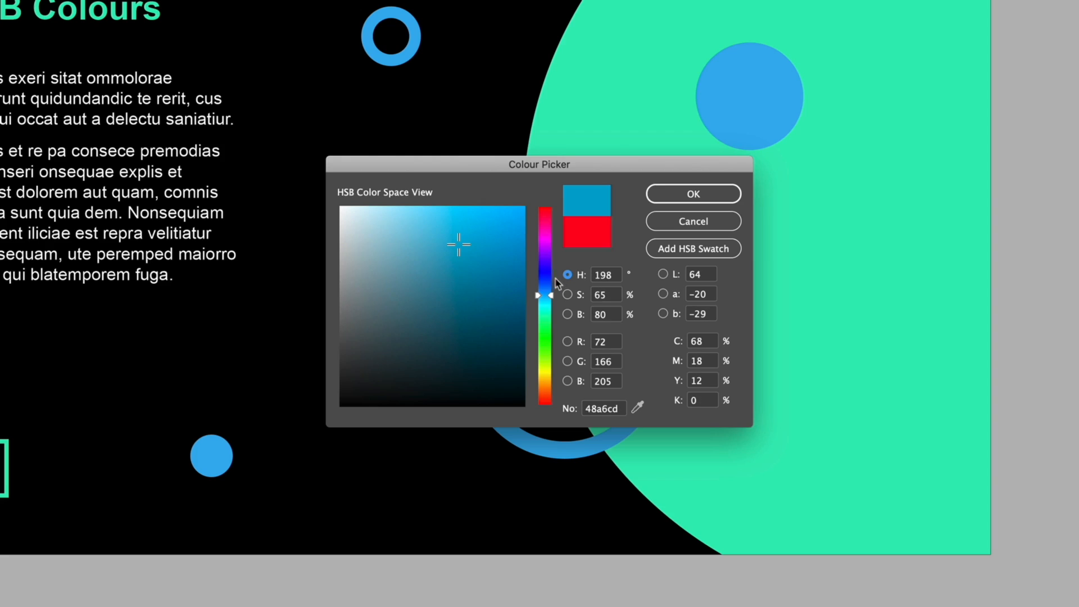
left_click(567, 294)
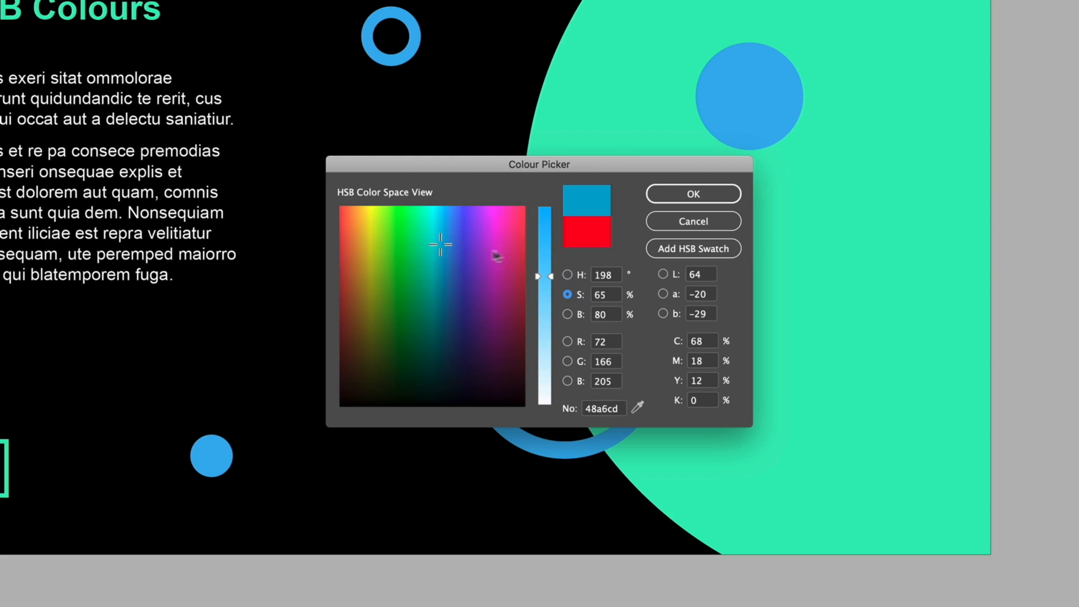
mouse_move(382, 312)
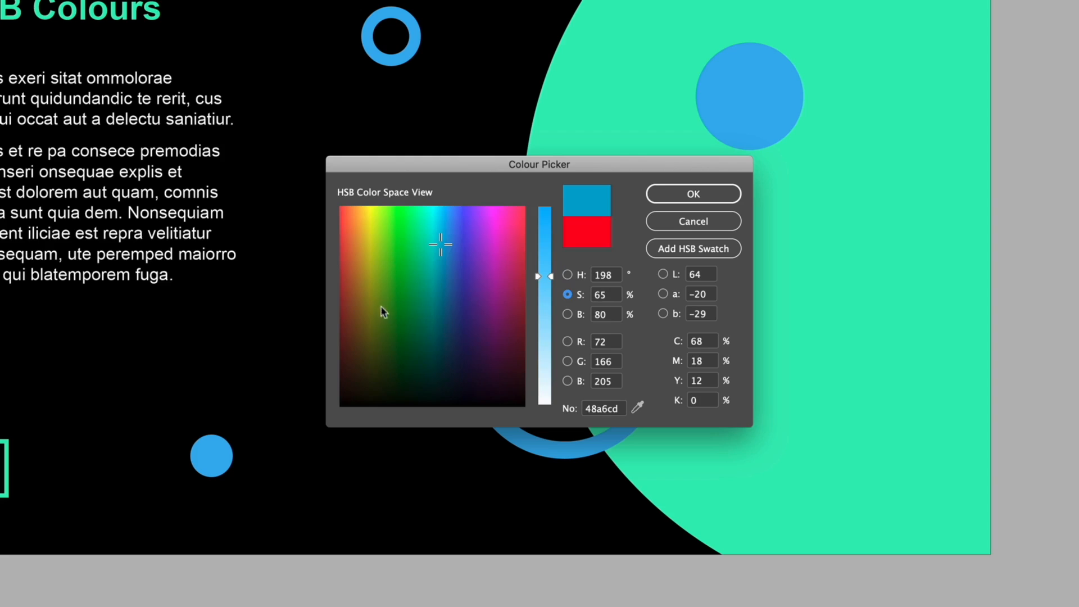
left_click(567, 314)
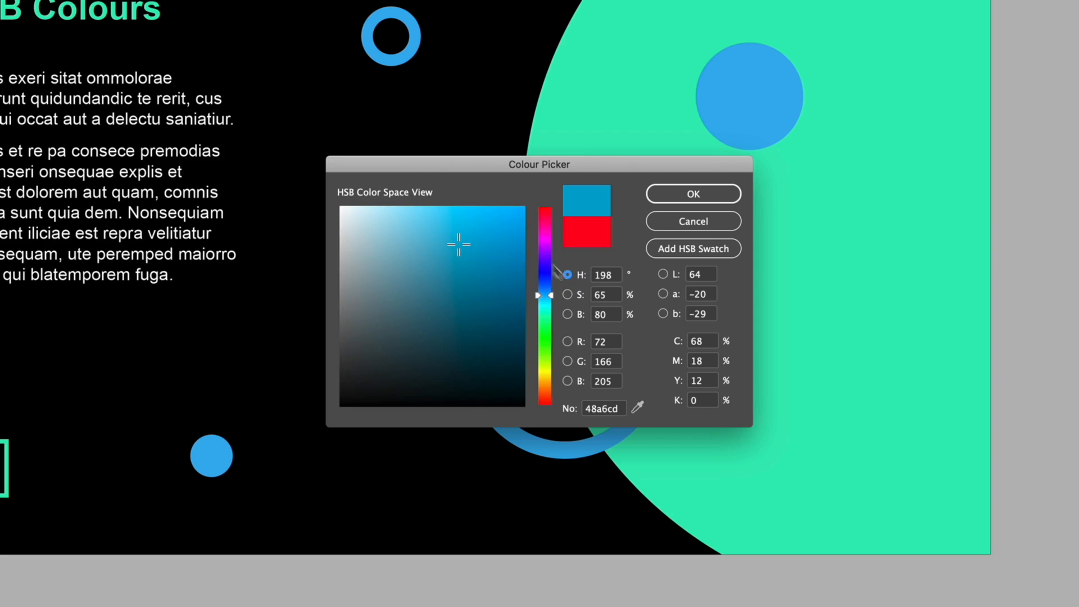
left_click(409, 236)
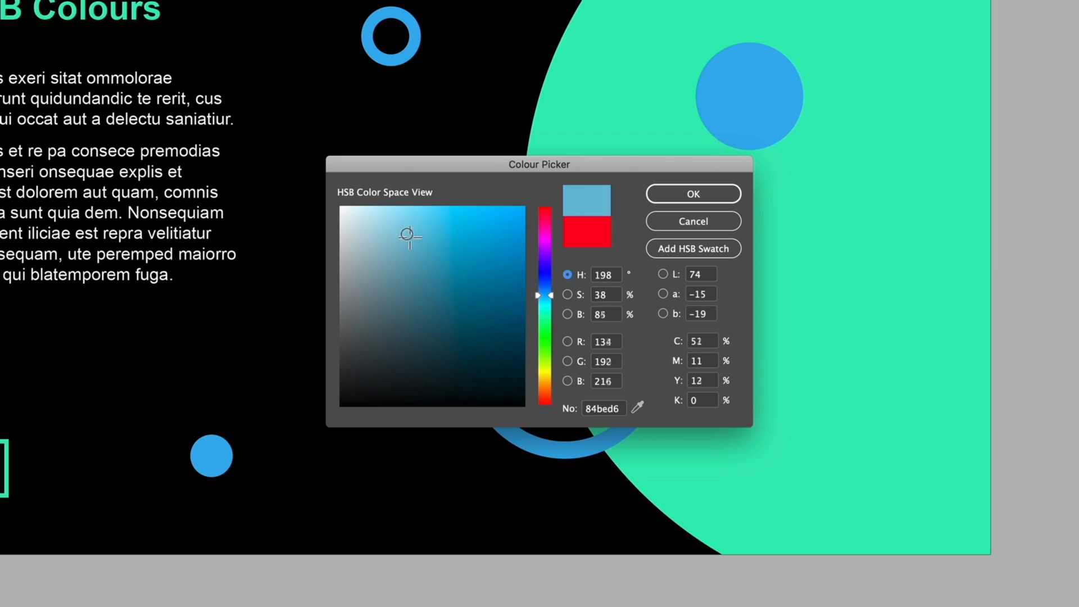
left_click(439, 232)
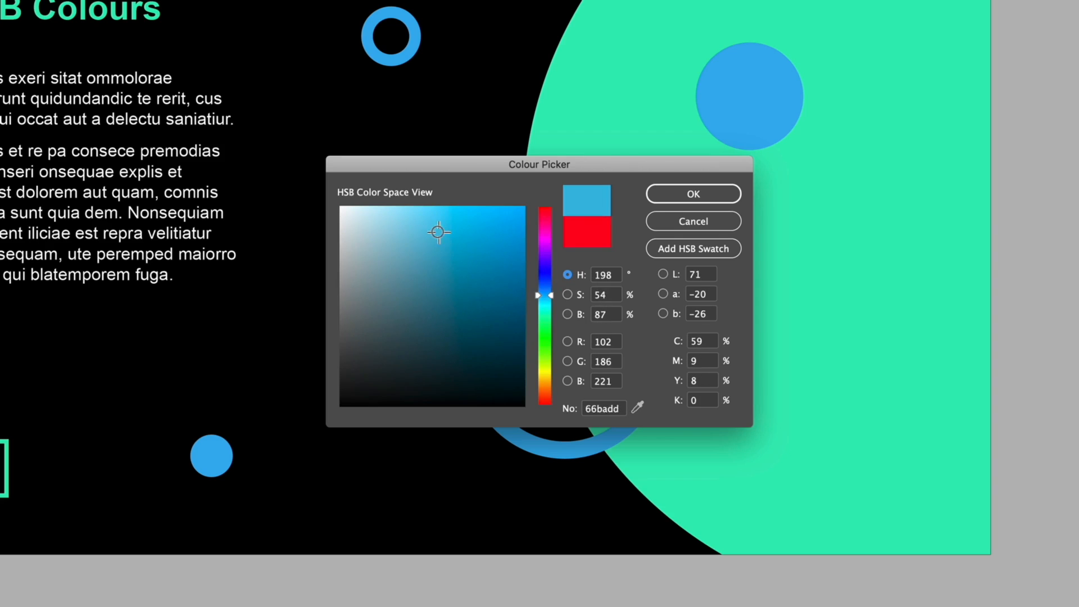
left_click(423, 224)
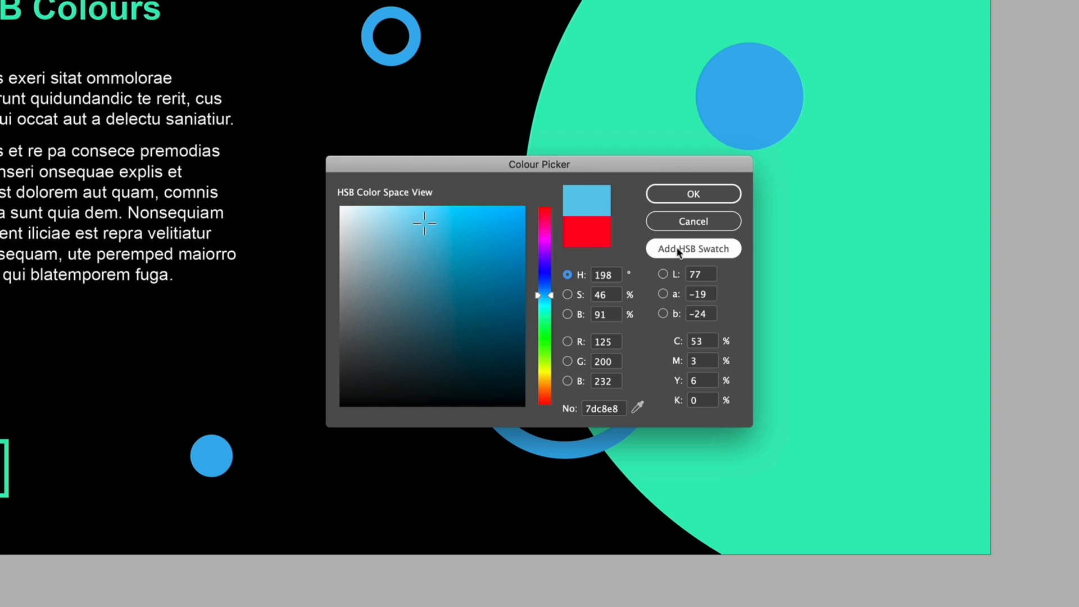
mouse_move(688, 253)
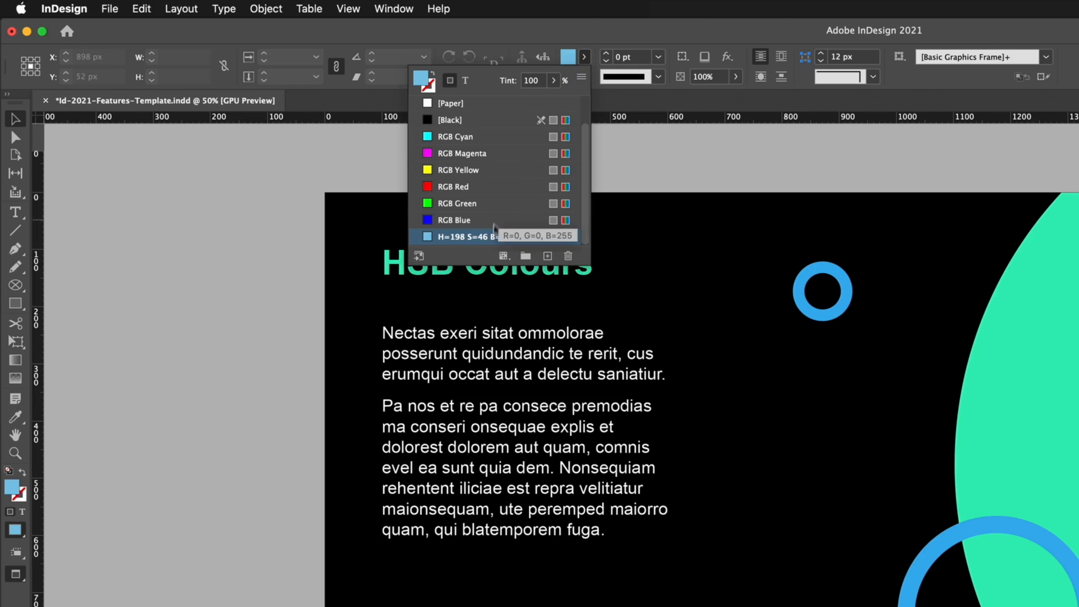
mouse_move(536, 237)
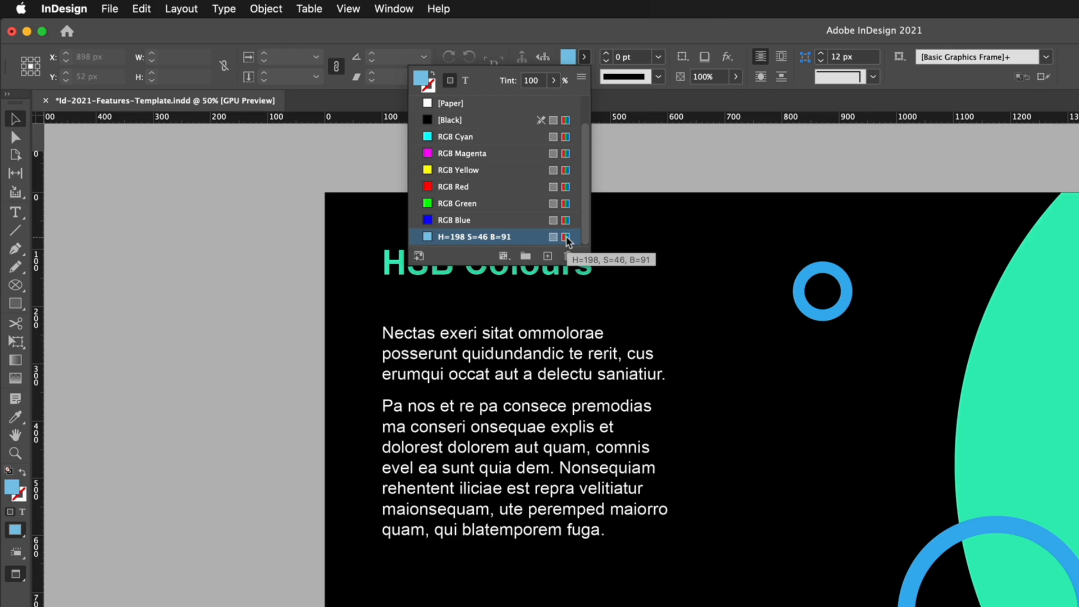
mouse_move(530, 242)
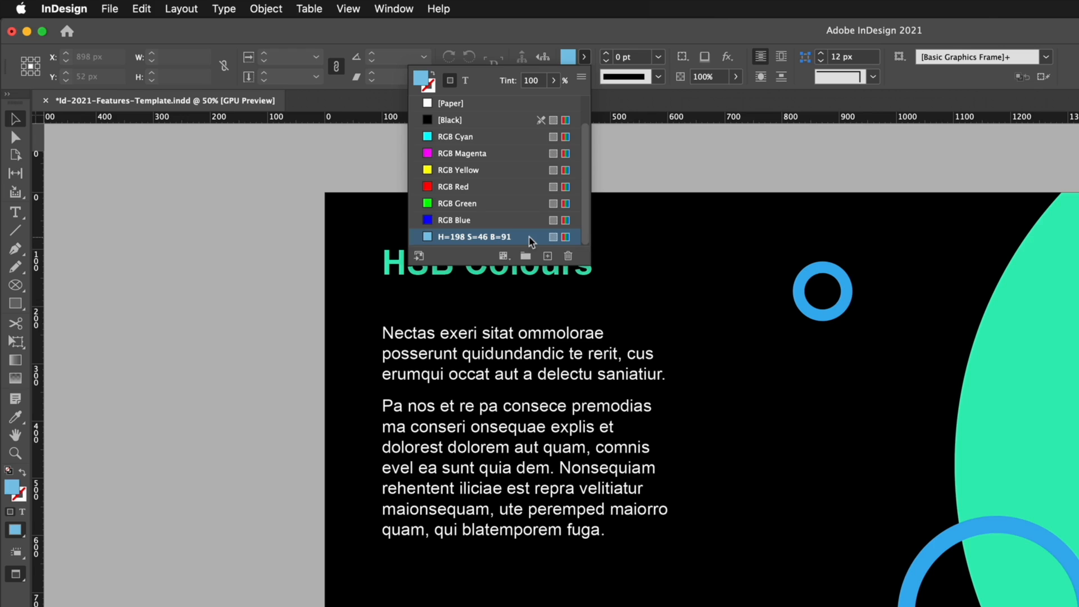
- Convert the new blue swatch to RGB mode as R=125 G=200 B=232
double_click(473, 237)
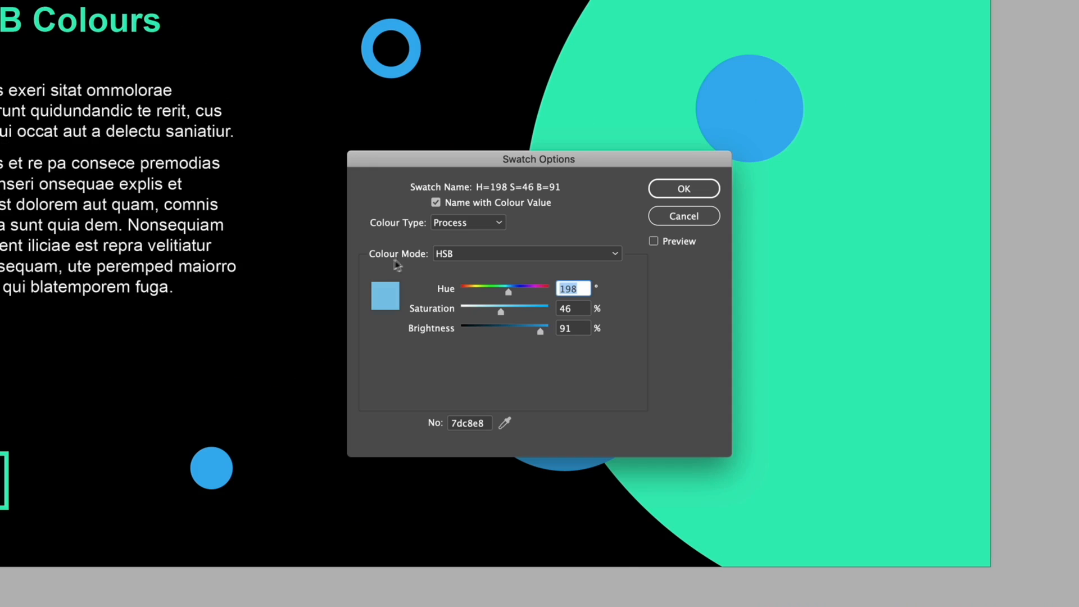
left_click(526, 253)
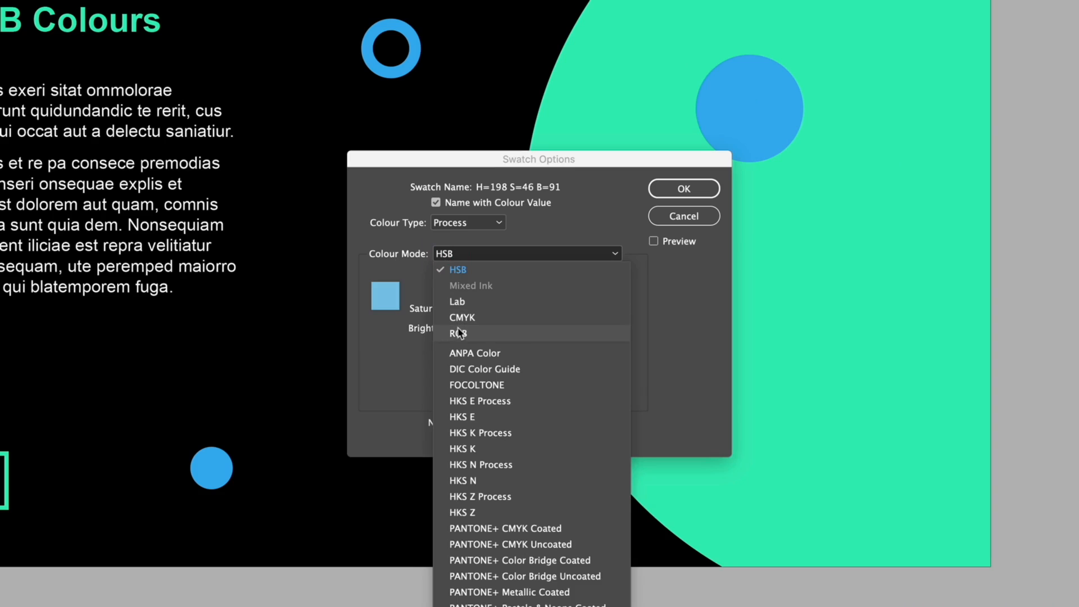
left_click(458, 333)
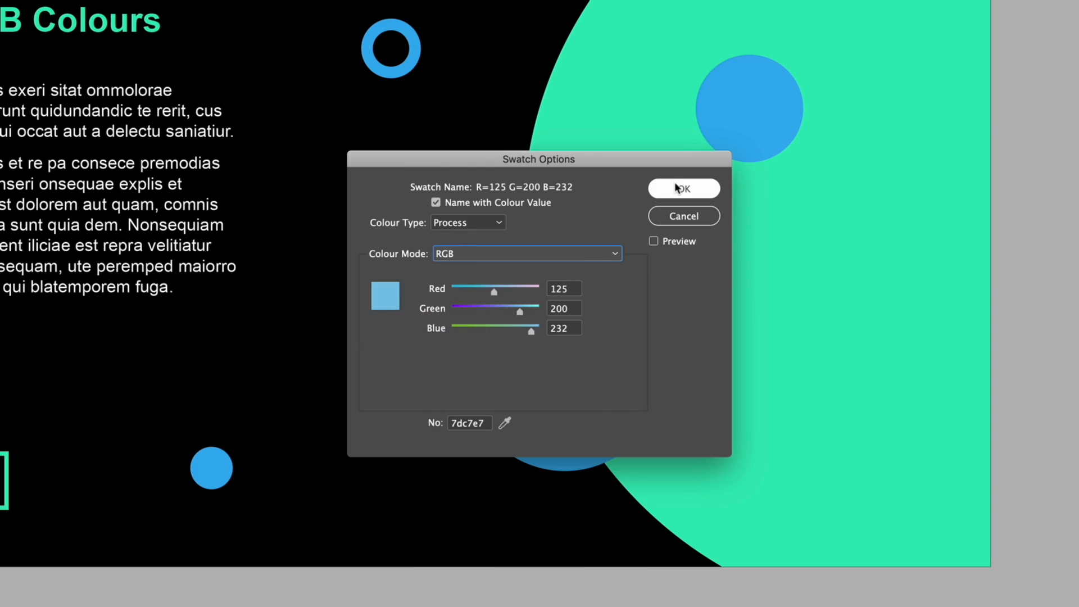
left_click(683, 188)
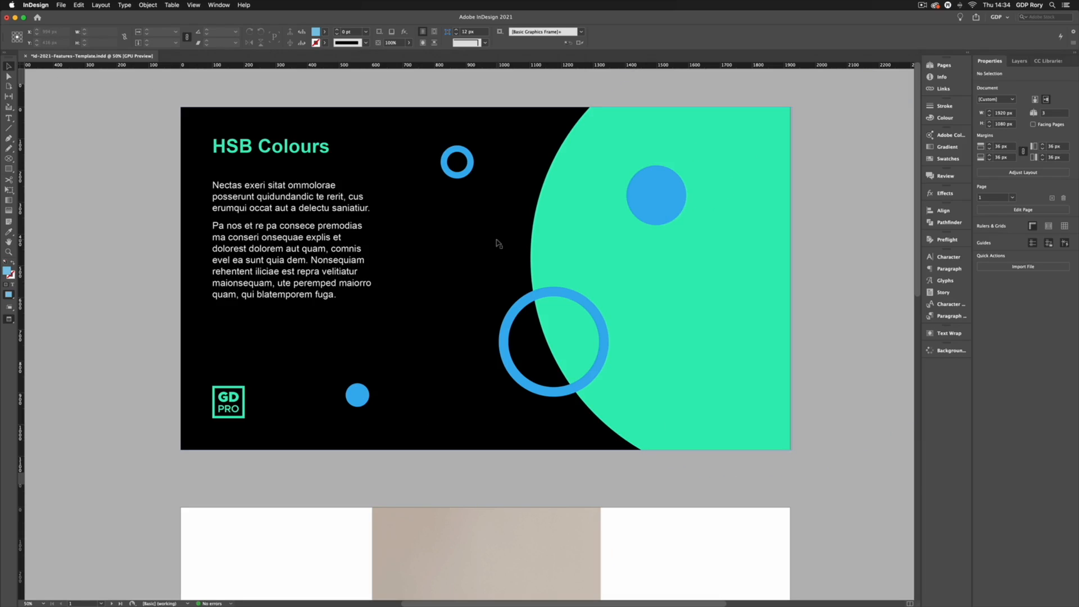
mouse_move(485, 262)
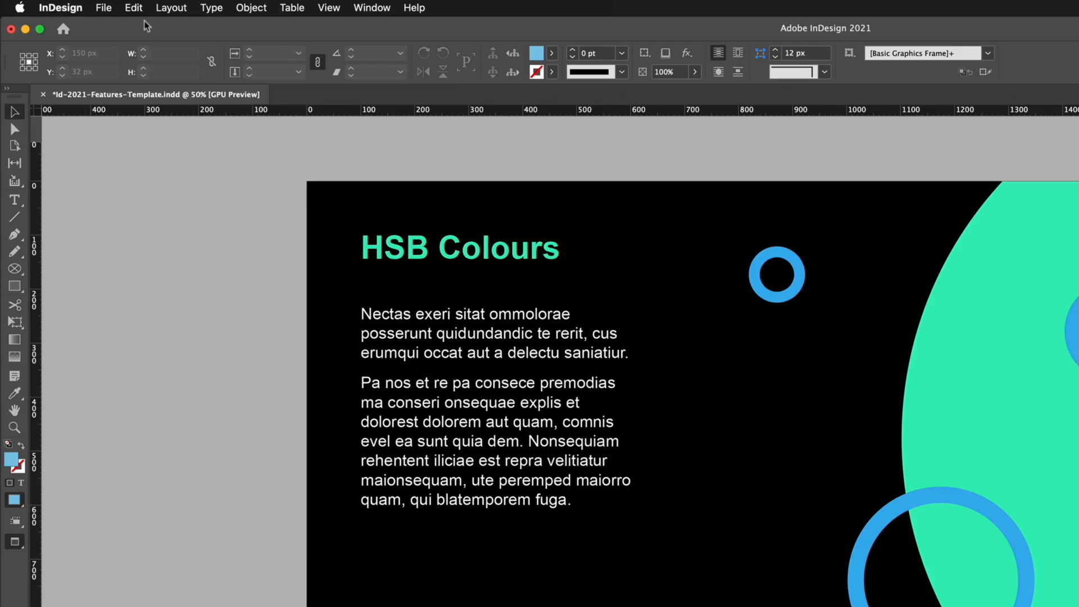
- Open Find/Change on the Colour tab and list the swatches to search for
left_click(134, 7)
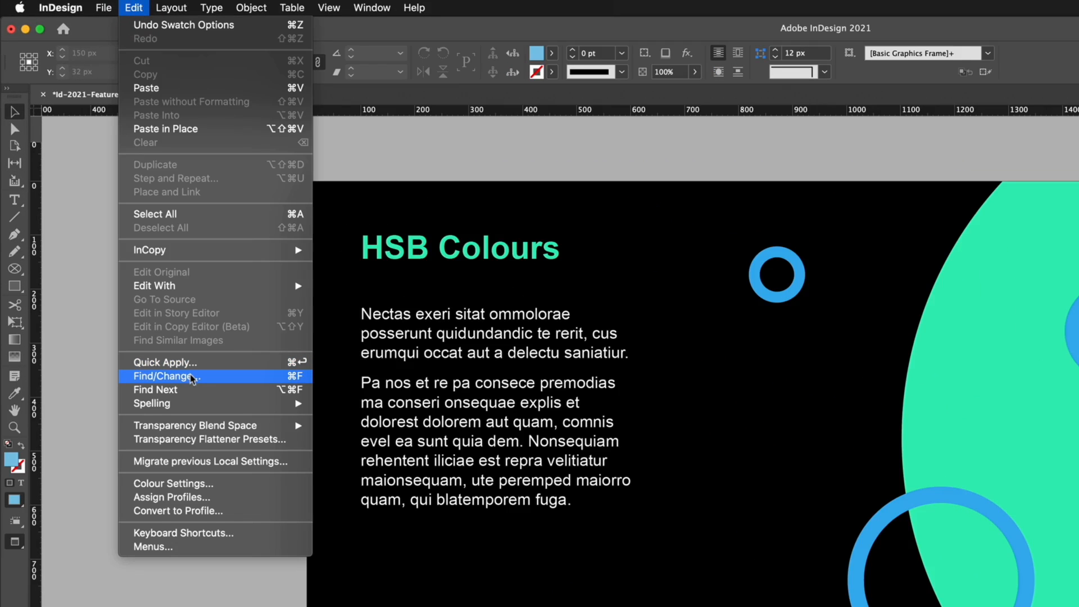
mouse_move(214, 383)
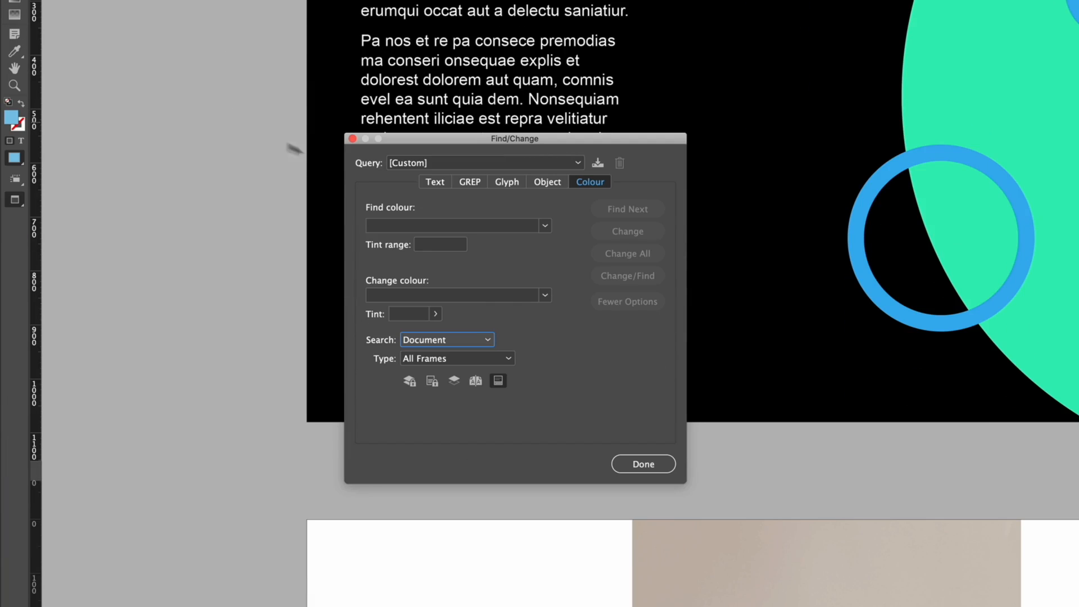
mouse_move(547, 181)
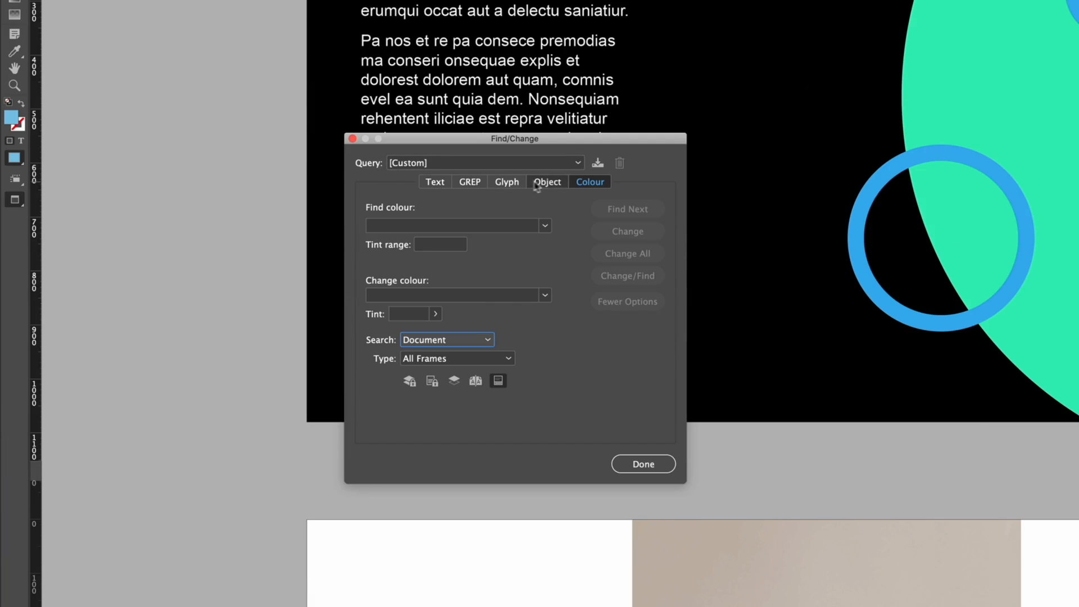
mouse_move(588, 190)
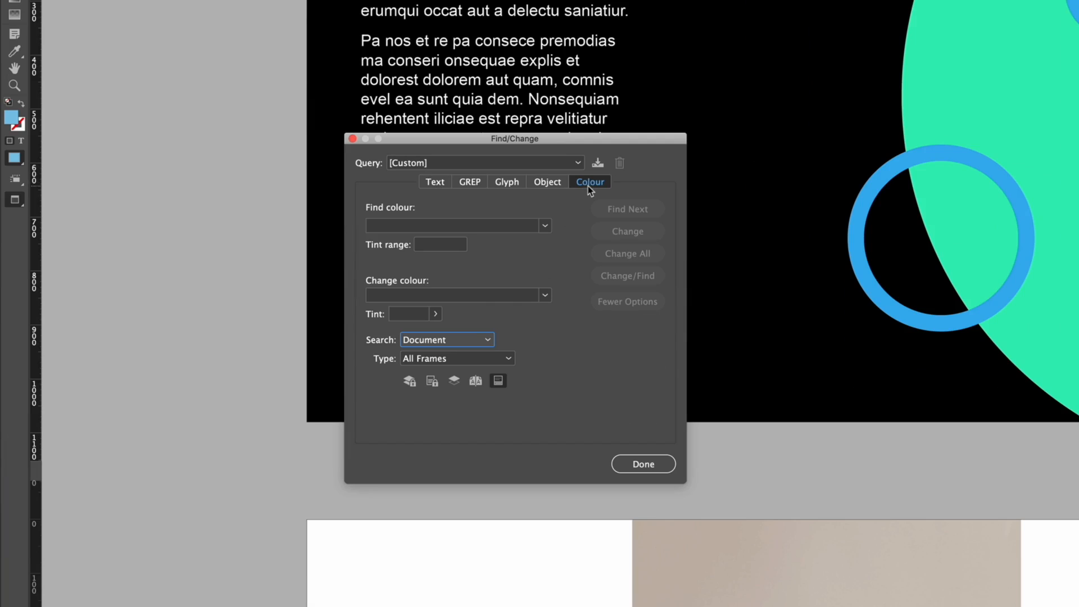
mouse_move(554, 195)
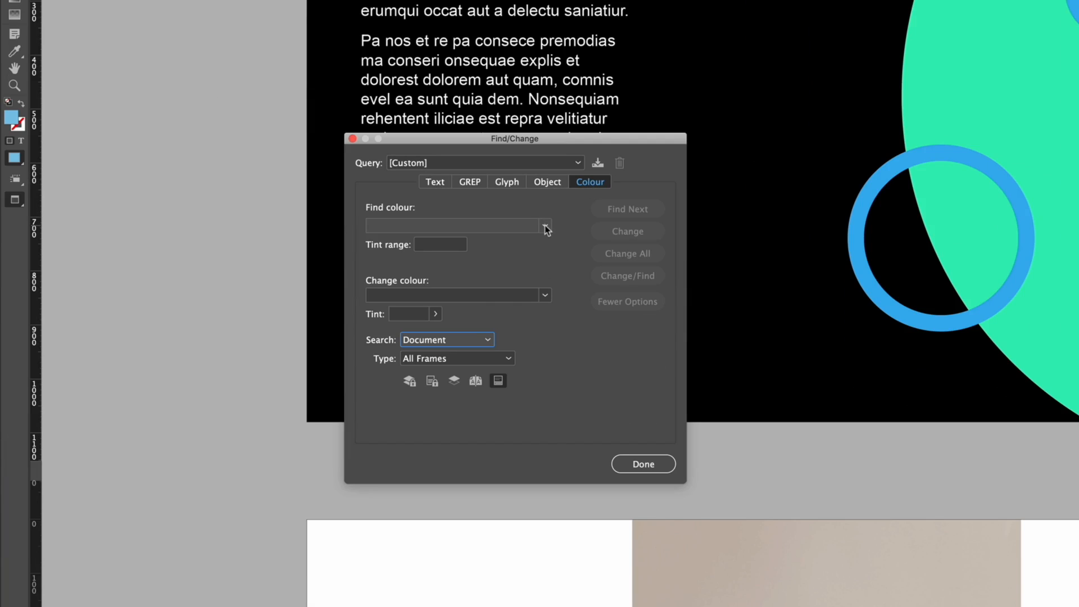
left_click(545, 226)
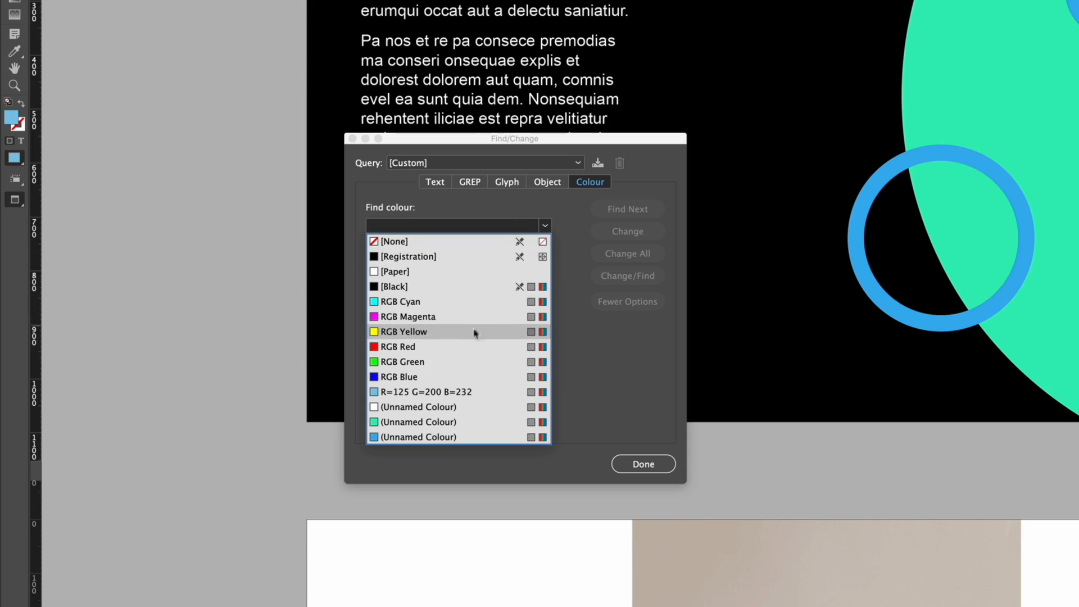
mouse_move(485, 392)
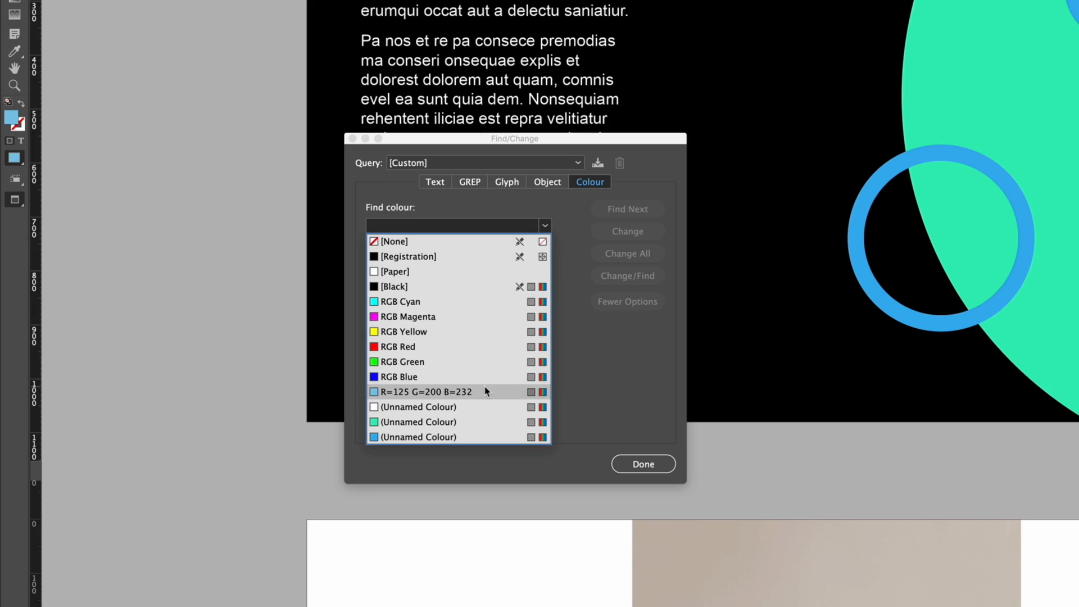
mouse_move(487, 395)
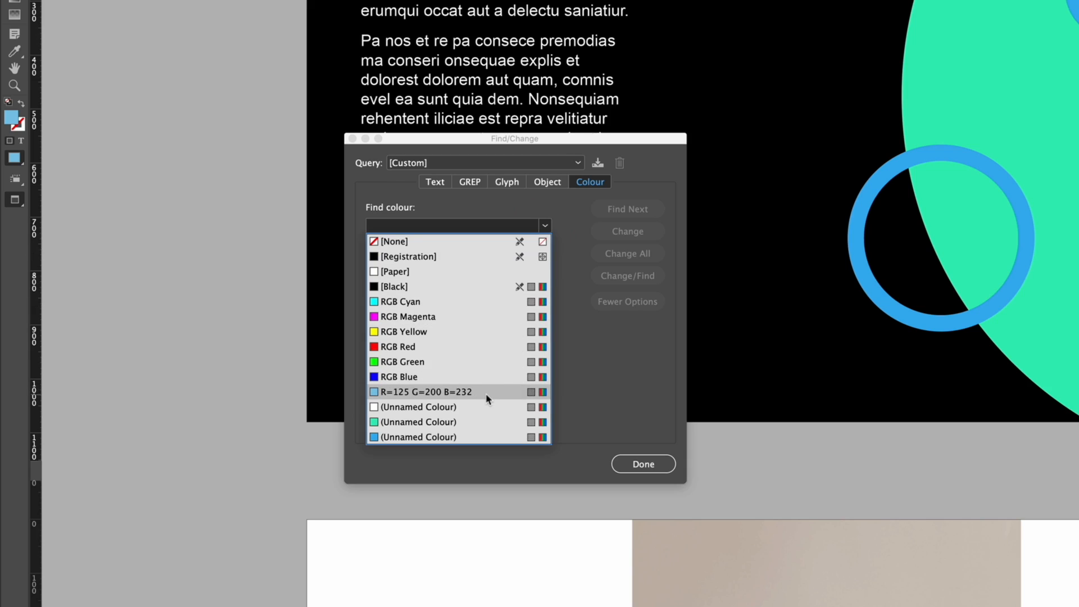
mouse_move(492, 407)
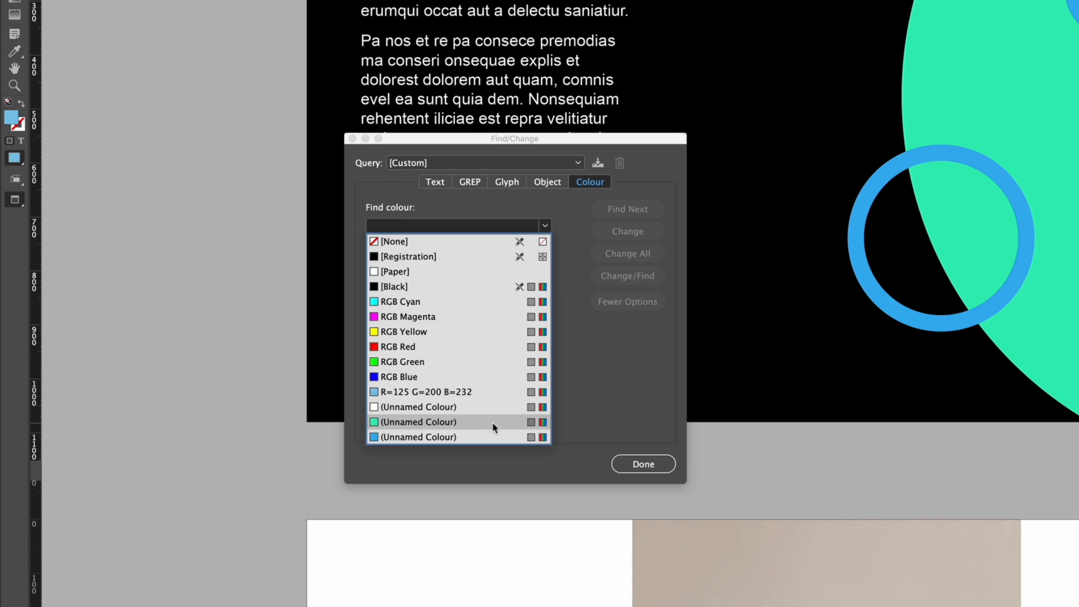
- Find the green Unnamed Colour and step through matches to the large circle
left_click(418, 423)
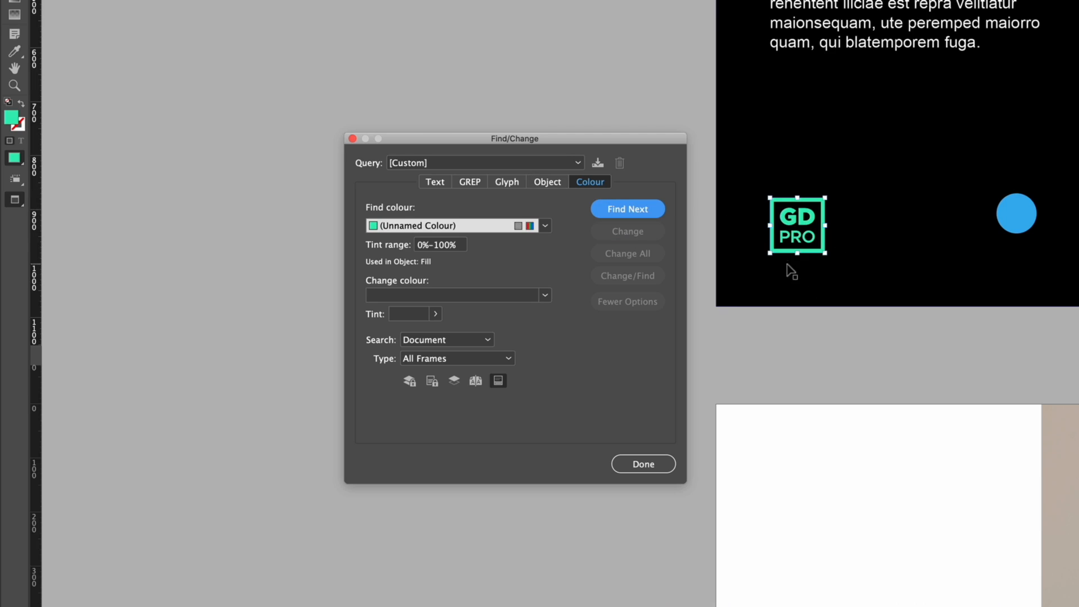
left_click(626, 209)
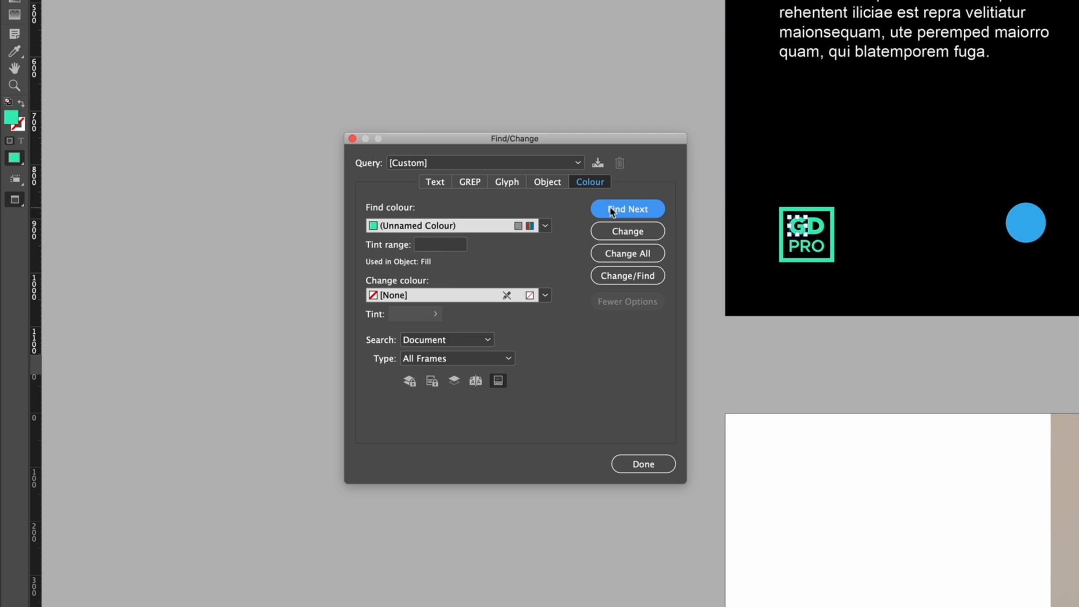
left_click(626, 208)
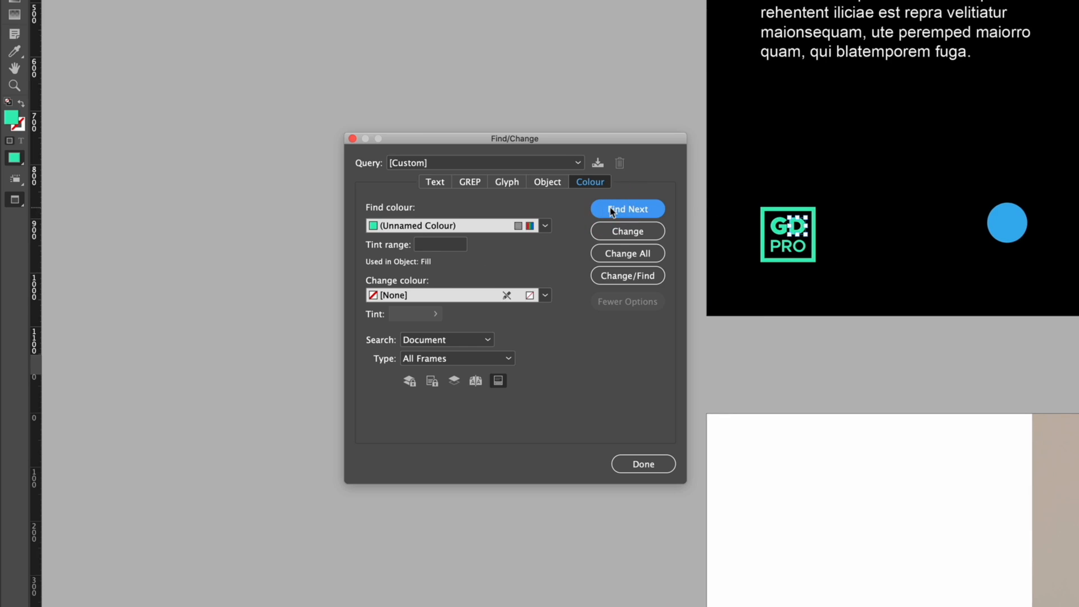
left_click(627, 208)
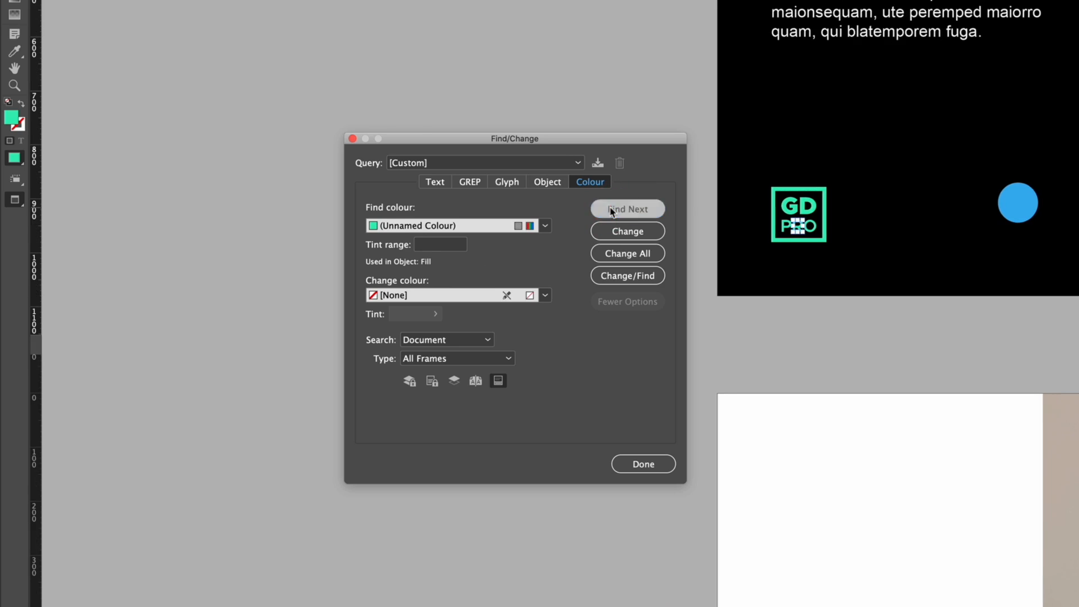
left_click(626, 209)
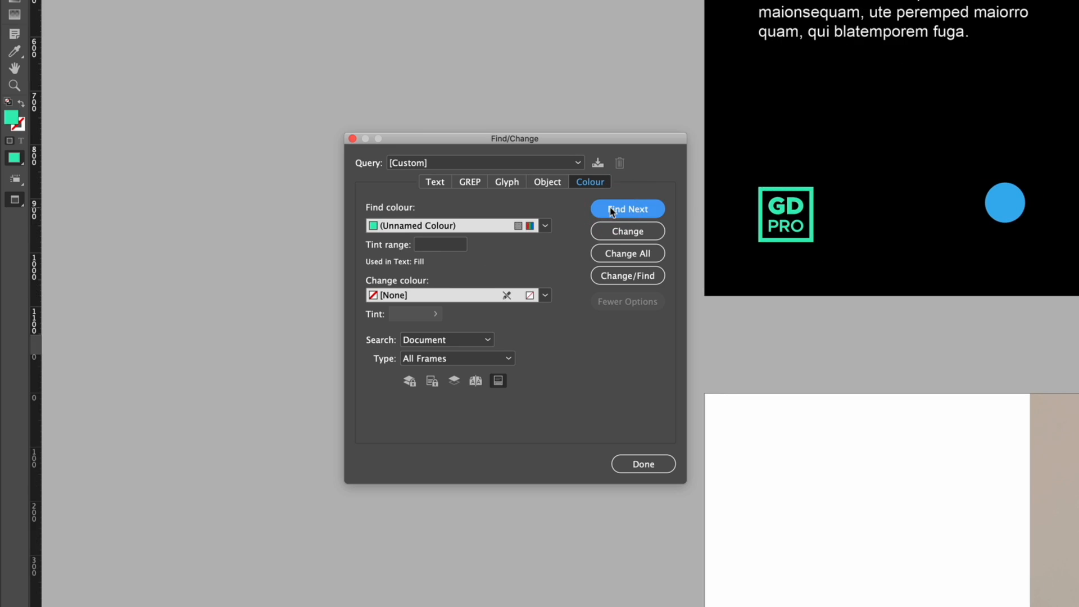
left_click(626, 209)
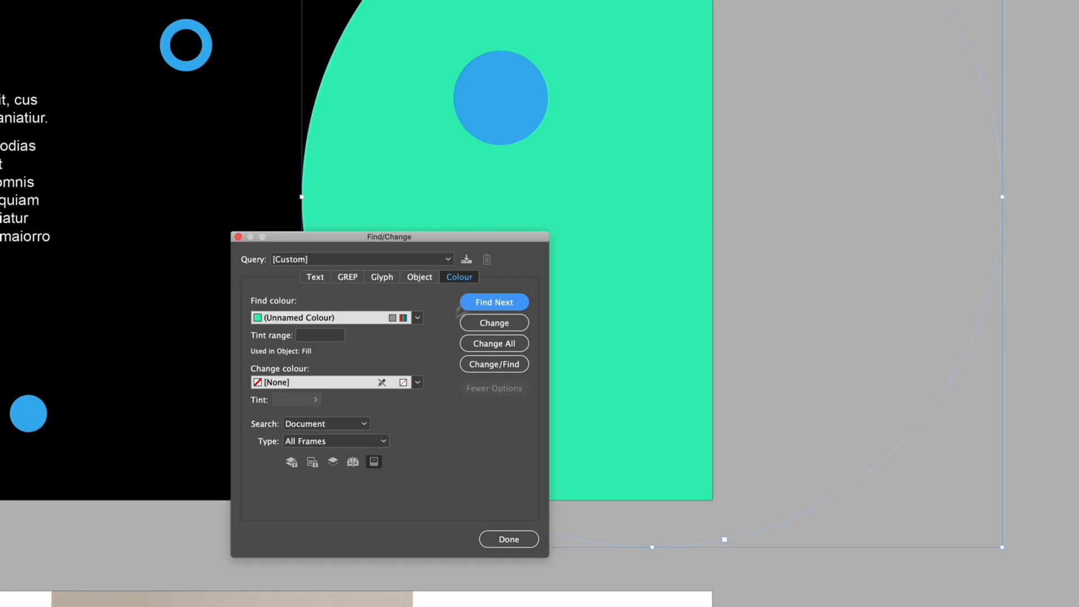
mouse_move(283, 411)
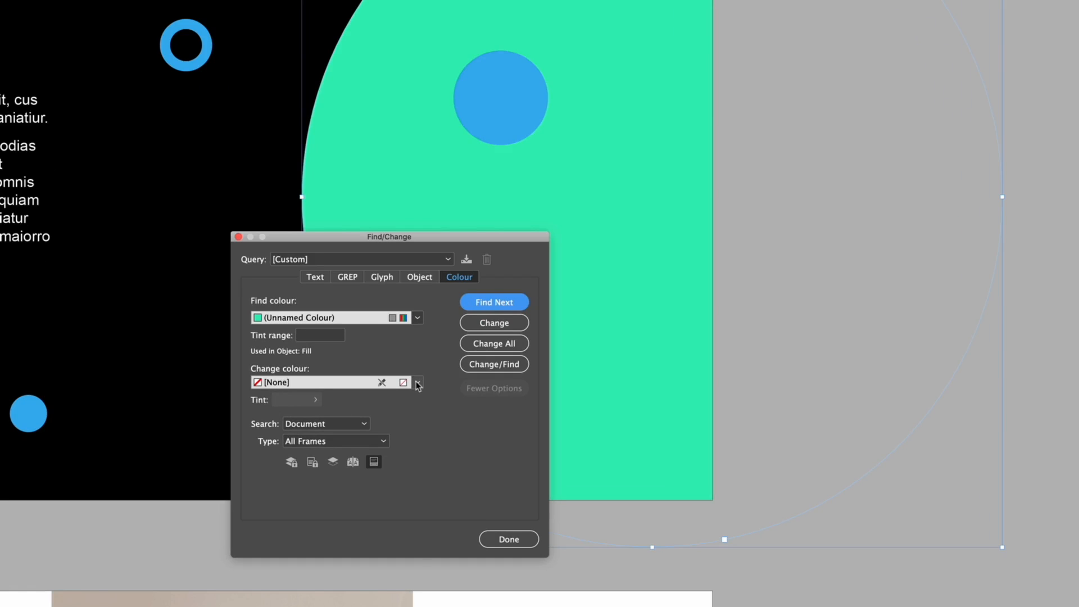
- Change the found circle's green to the R=125 G=200 B=232 swatch
left_click(417, 382)
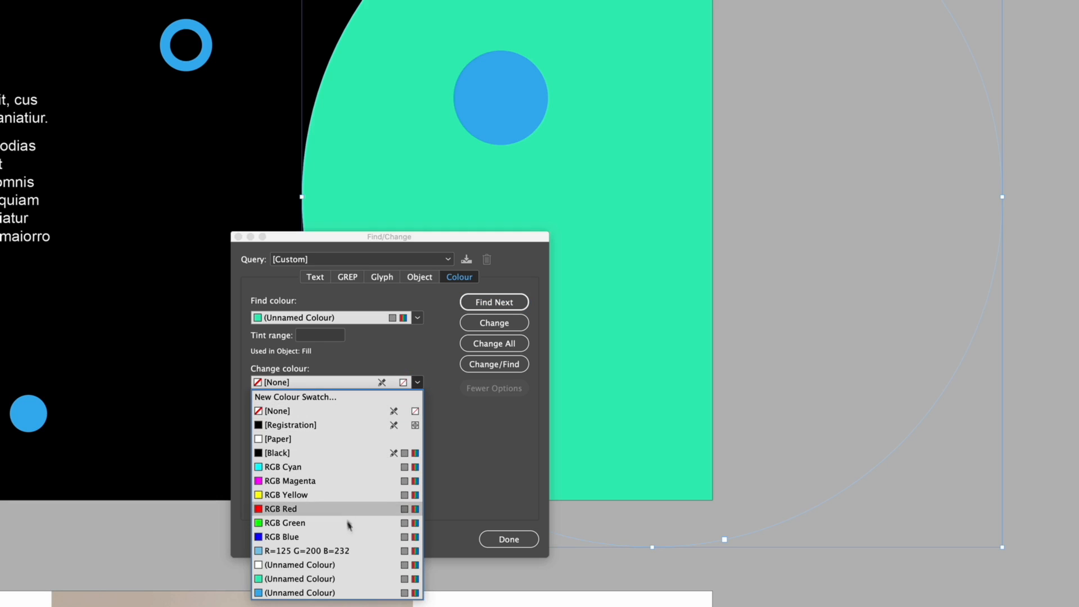
mouse_move(357, 551)
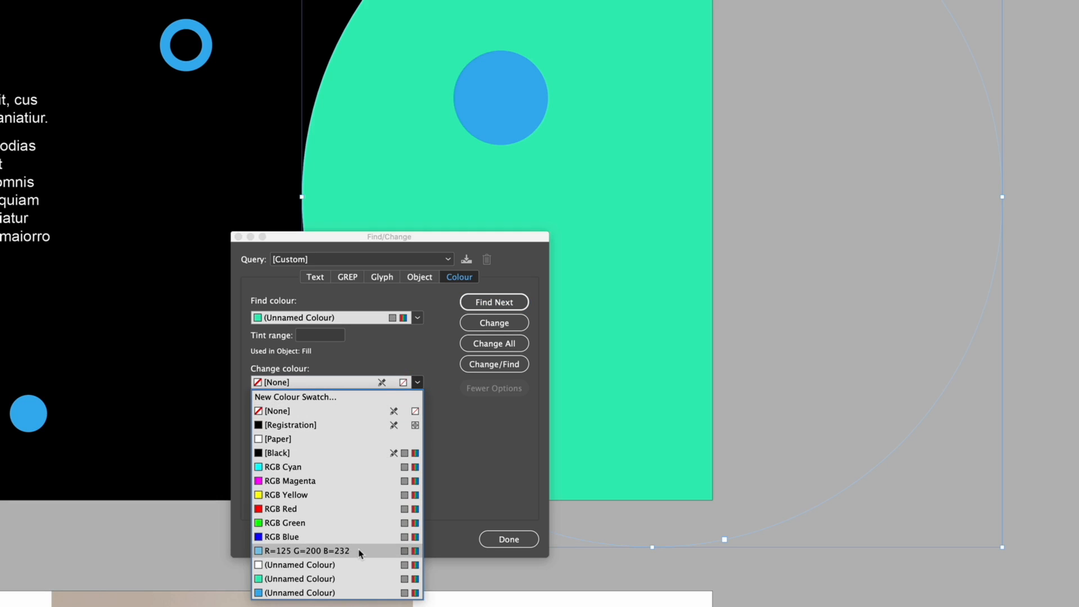
left_click(303, 551)
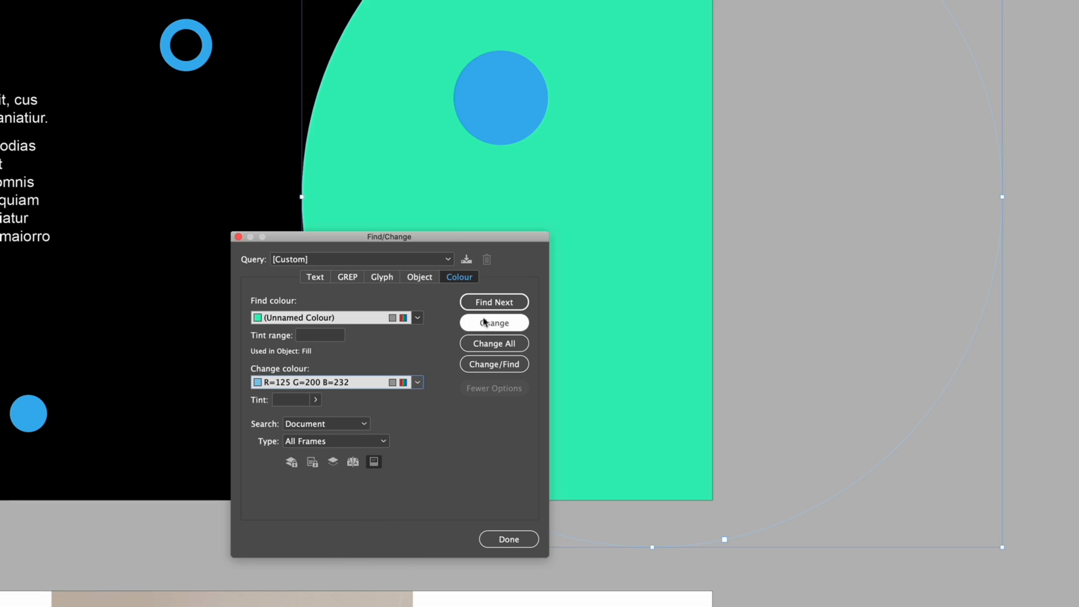
mouse_move(348, 255)
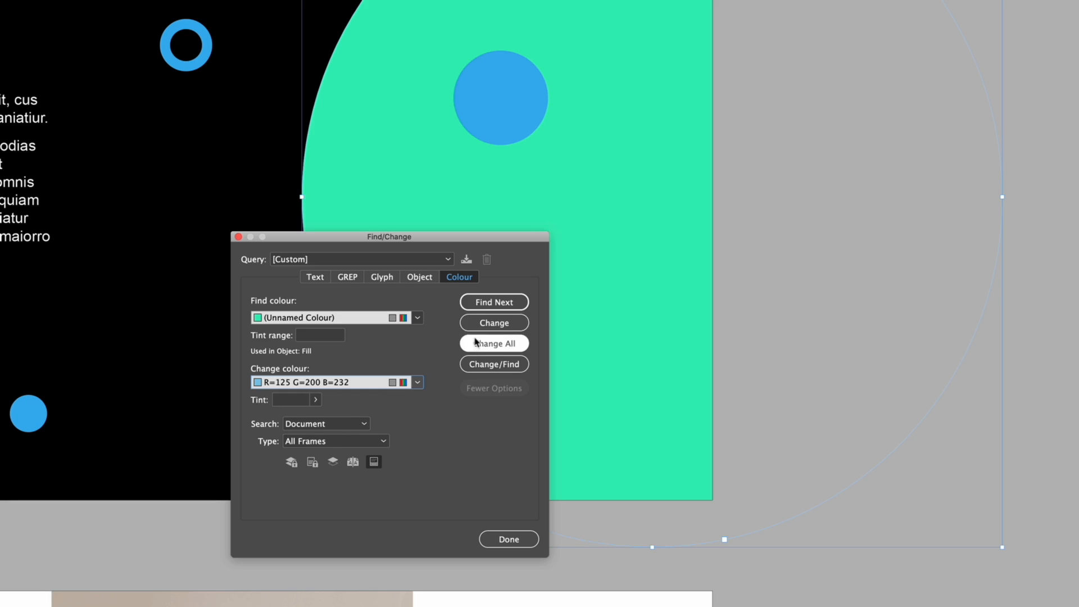
mouse_move(494, 323)
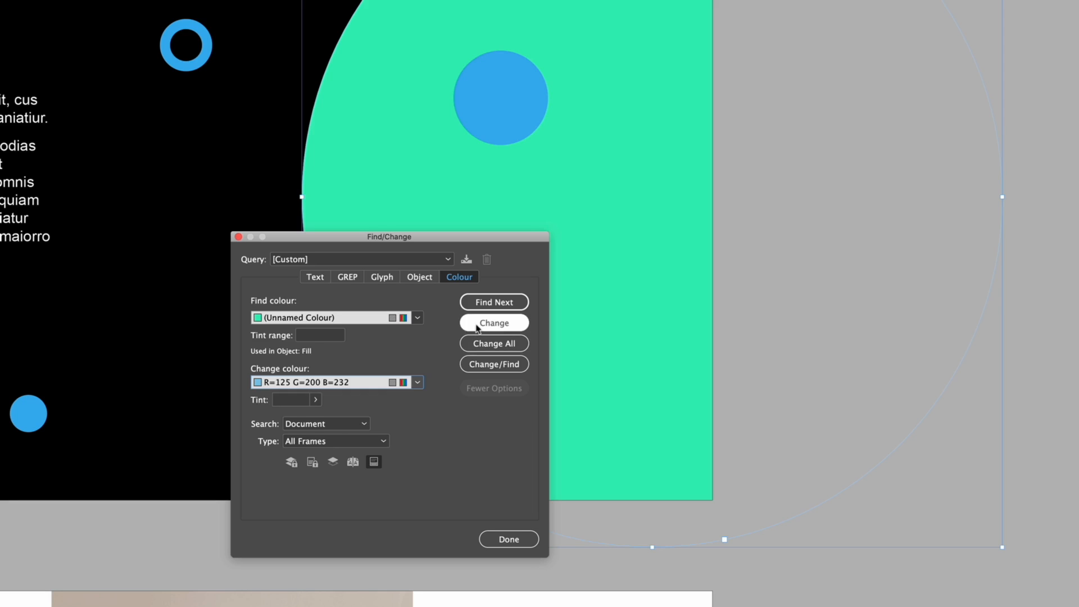
left_click(493, 322)
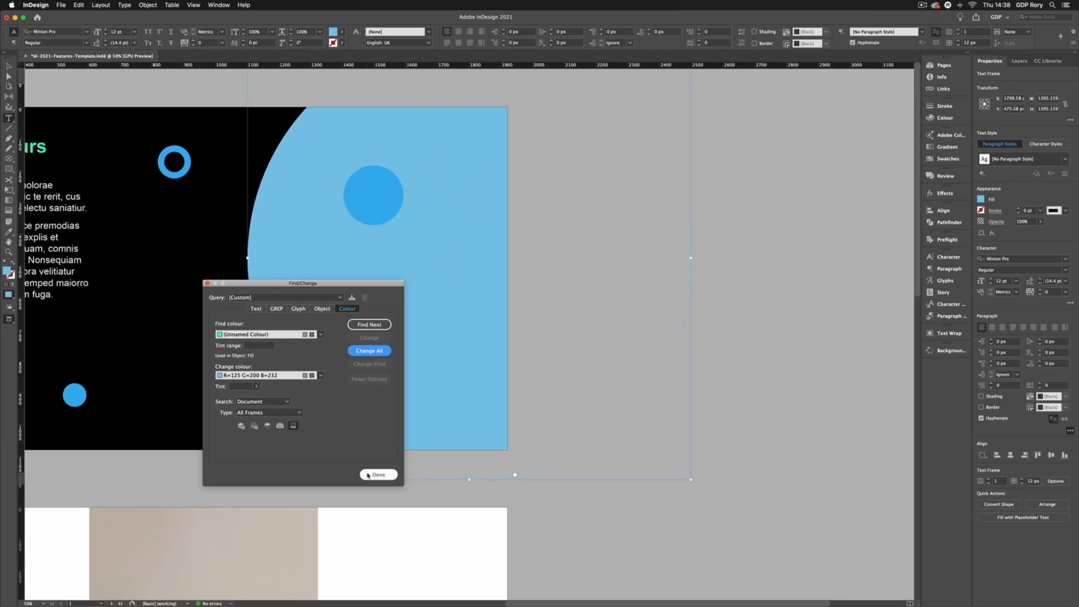
- Close Find/Change and scroll down to the product photo page
left_click(377, 474)
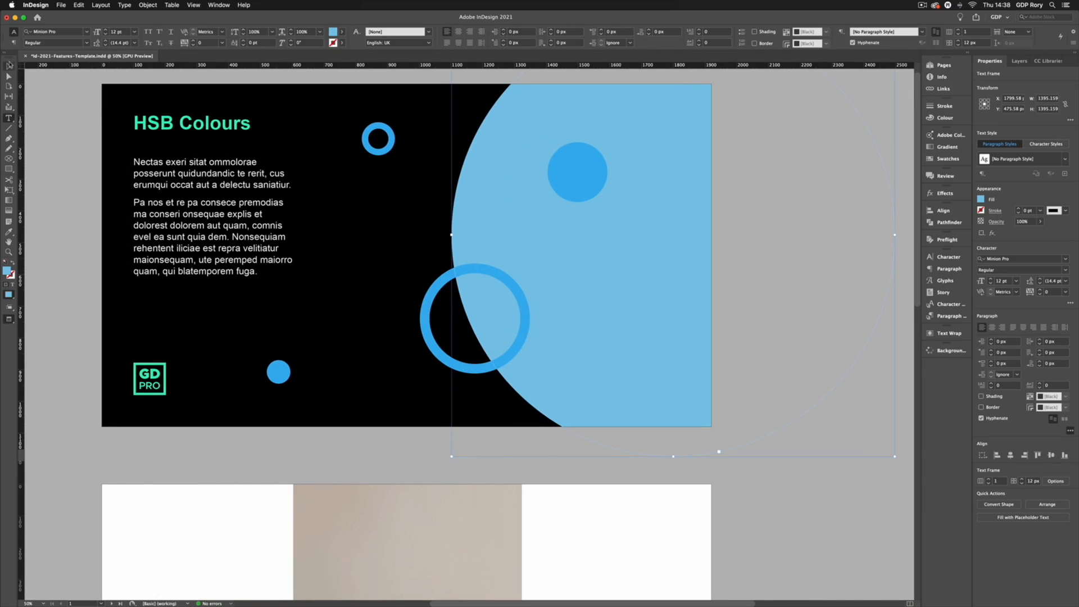
scroll("down", 3)
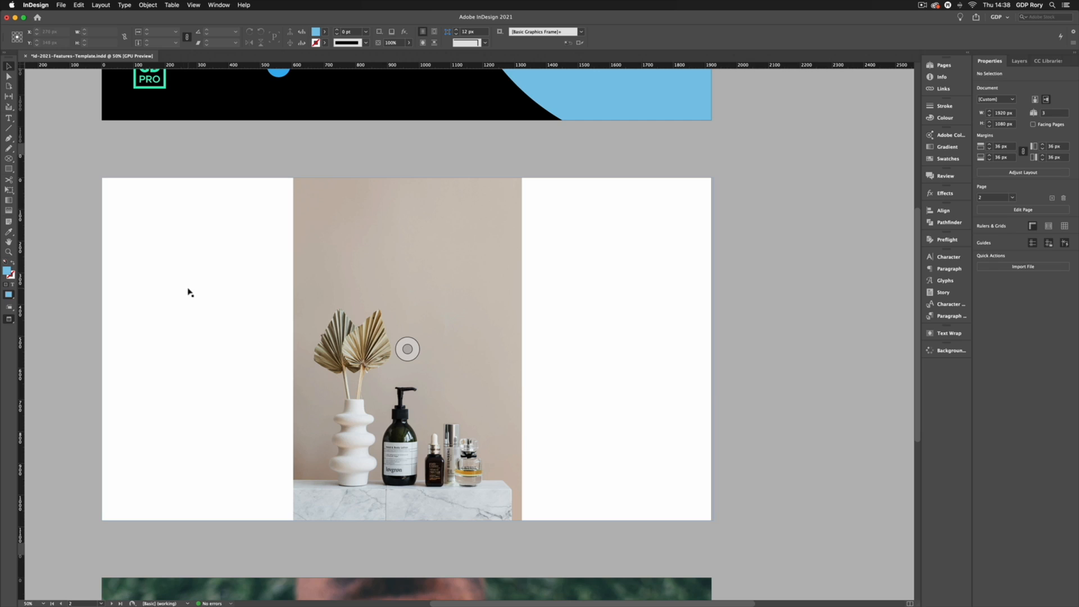
mouse_move(239, 276)
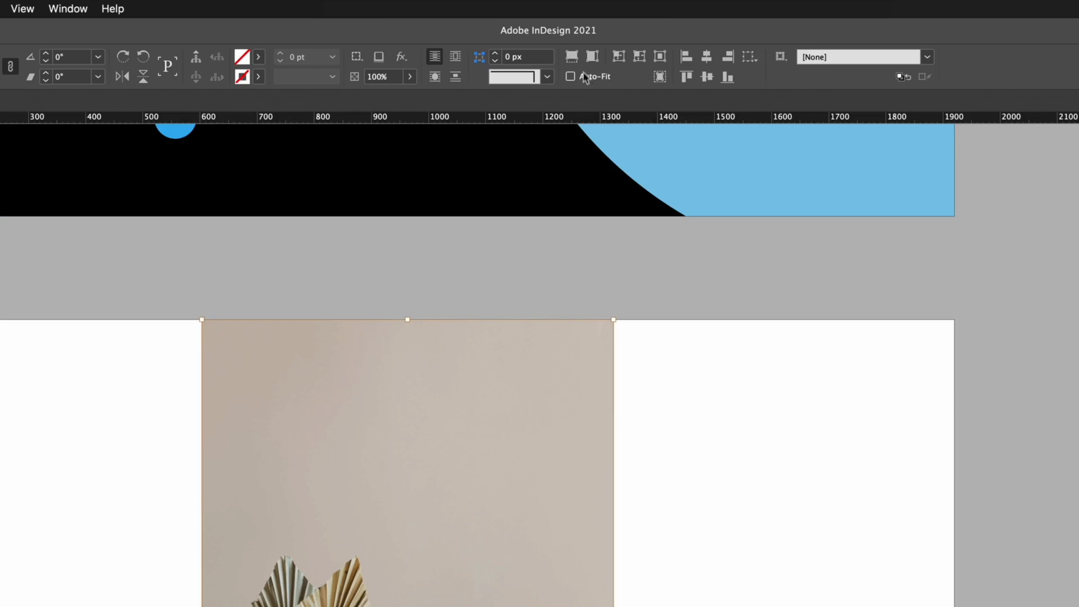
mouse_move(573, 56)
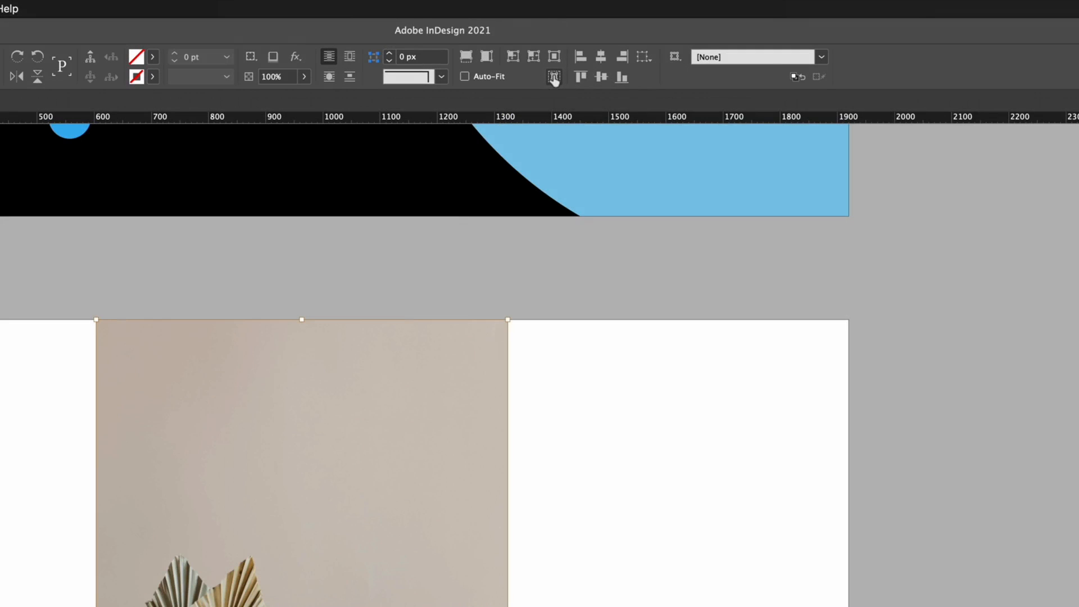
mouse_move(552, 77)
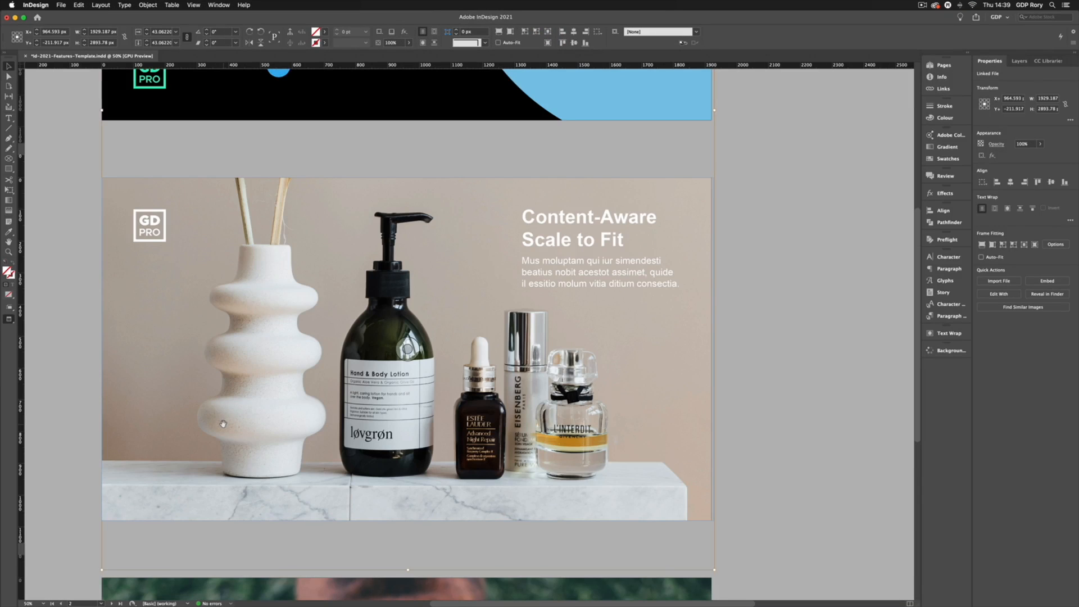
mouse_move(641, 408)
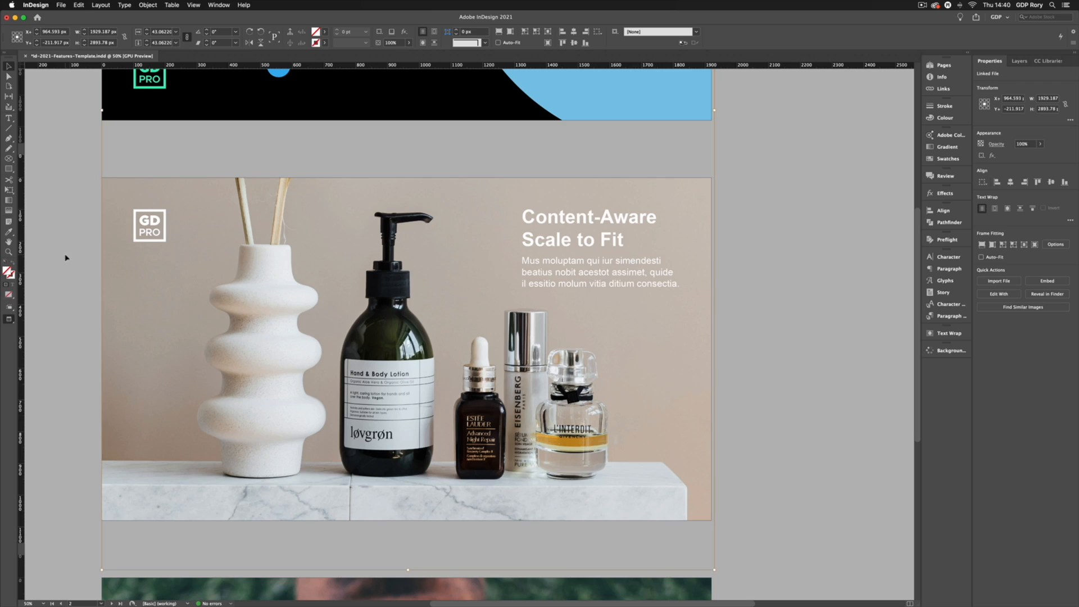
mouse_move(86, 255)
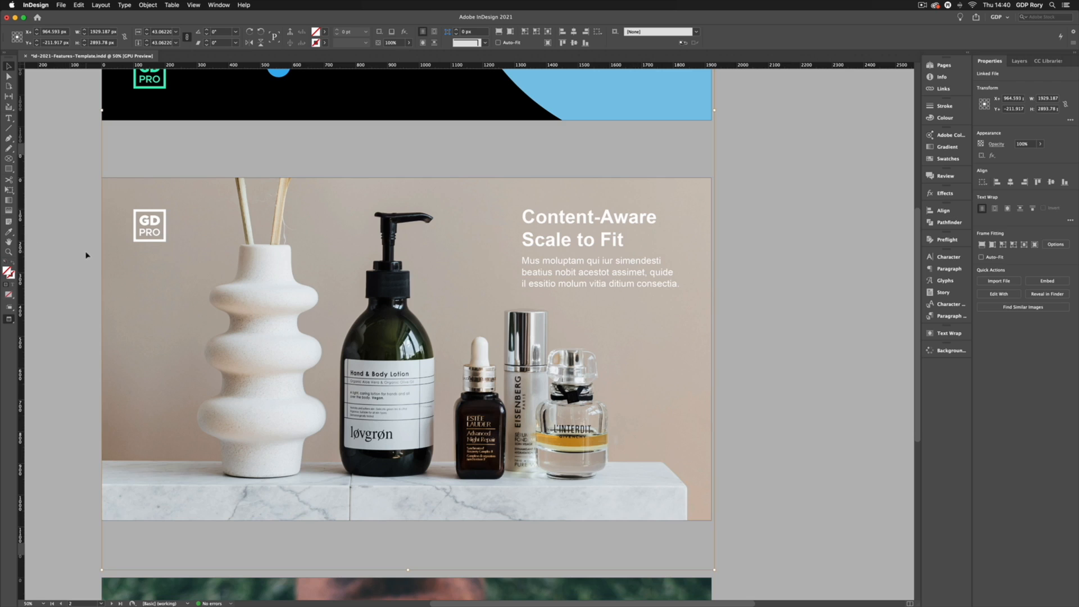
- Scroll to the dog slide, select the photo frame, and open the Window menu
scroll("down", 3)
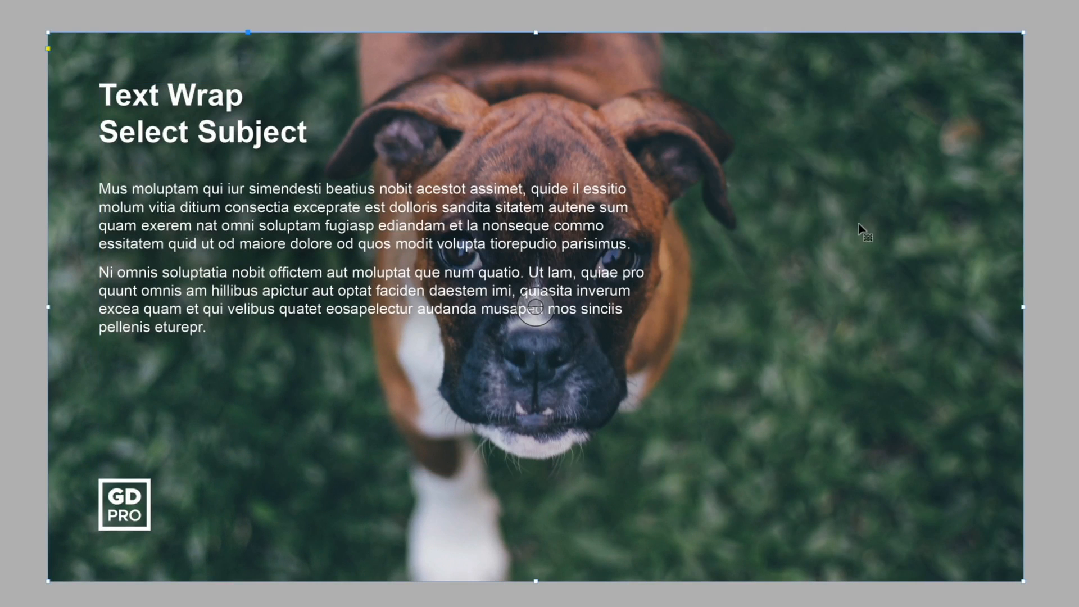
mouse_move(797, 121)
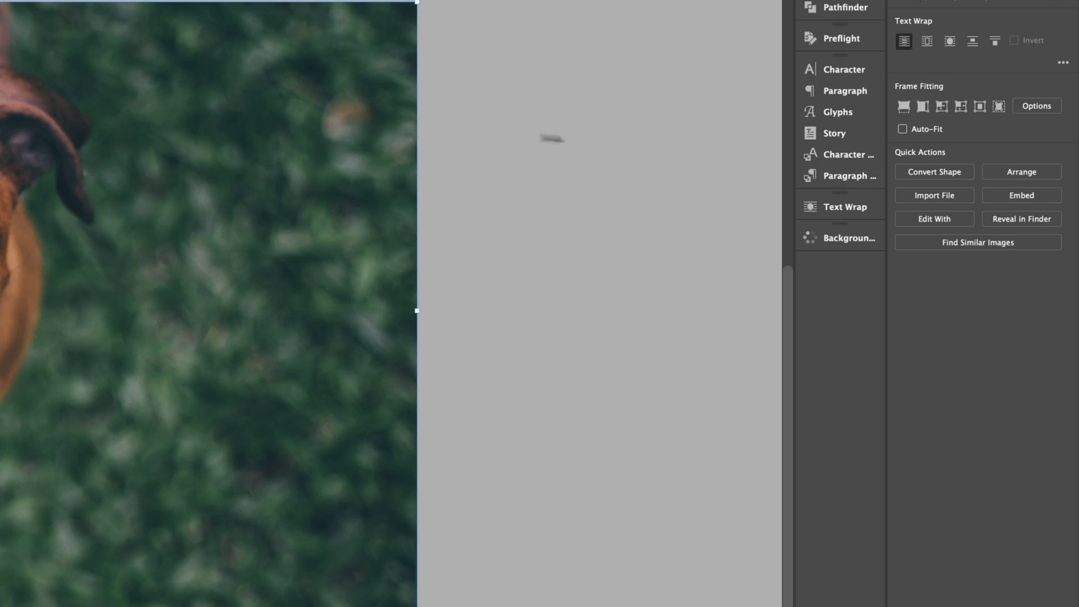
left_click(846, 207)
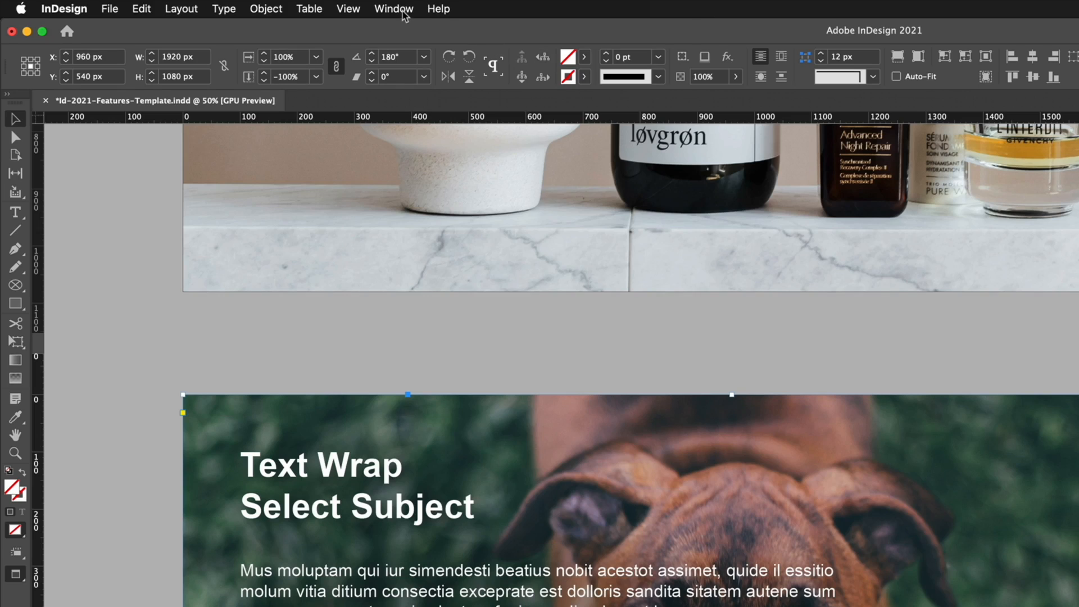
left_click(393, 8)
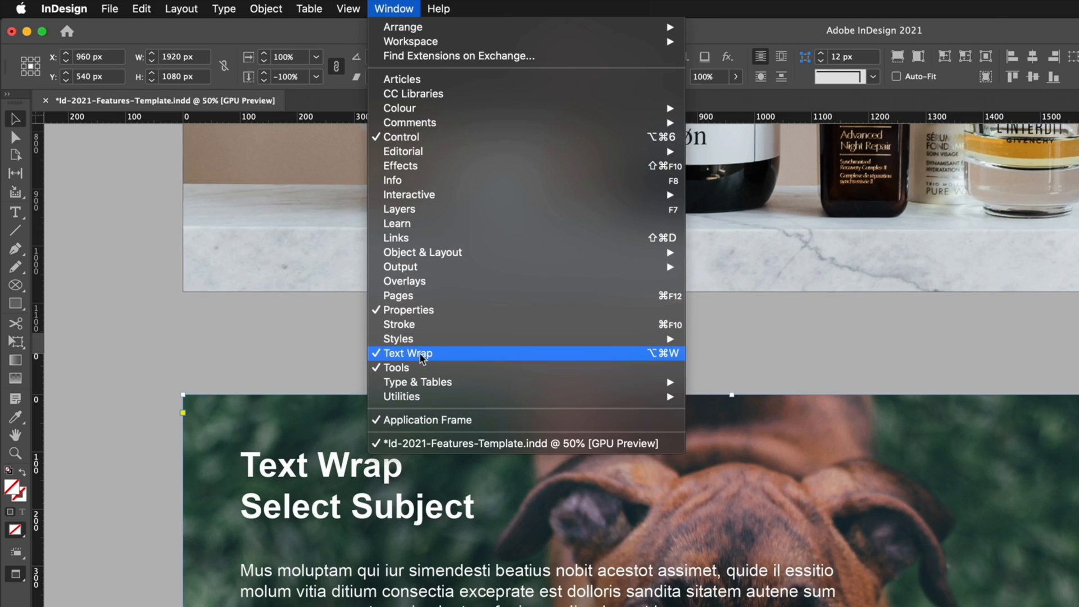
- Wrap text around the dog's shape using the Select Subject contour type
left_click(405, 353)
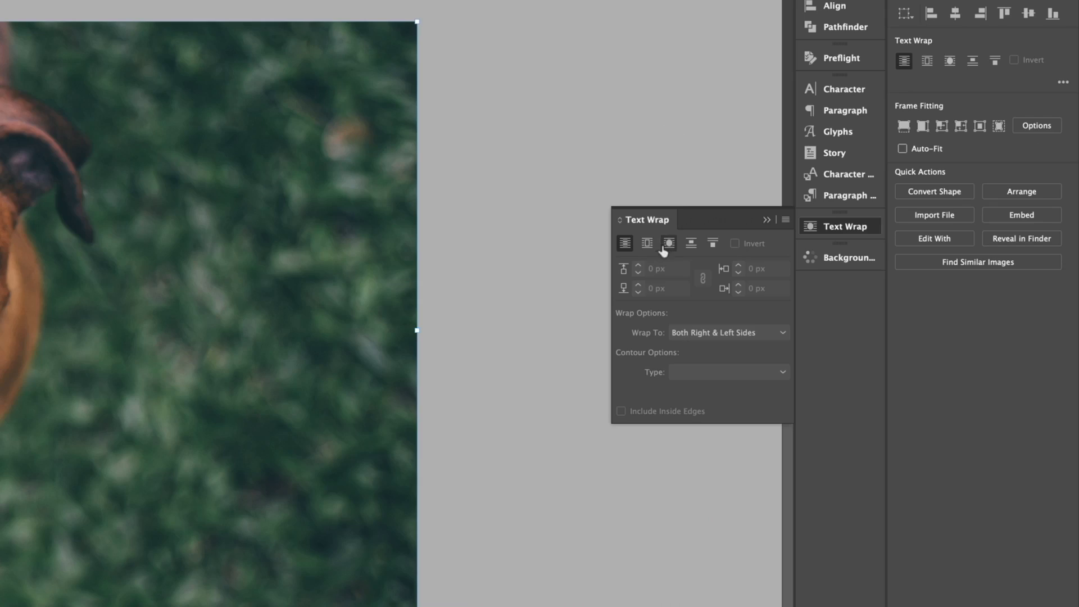
left_click(667, 243)
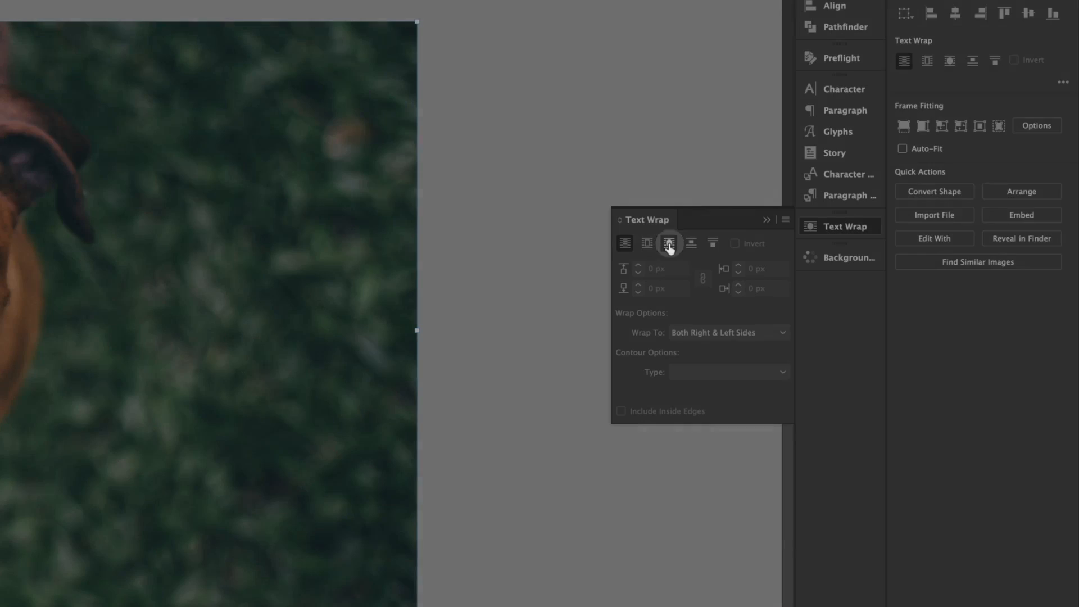
left_click(668, 243)
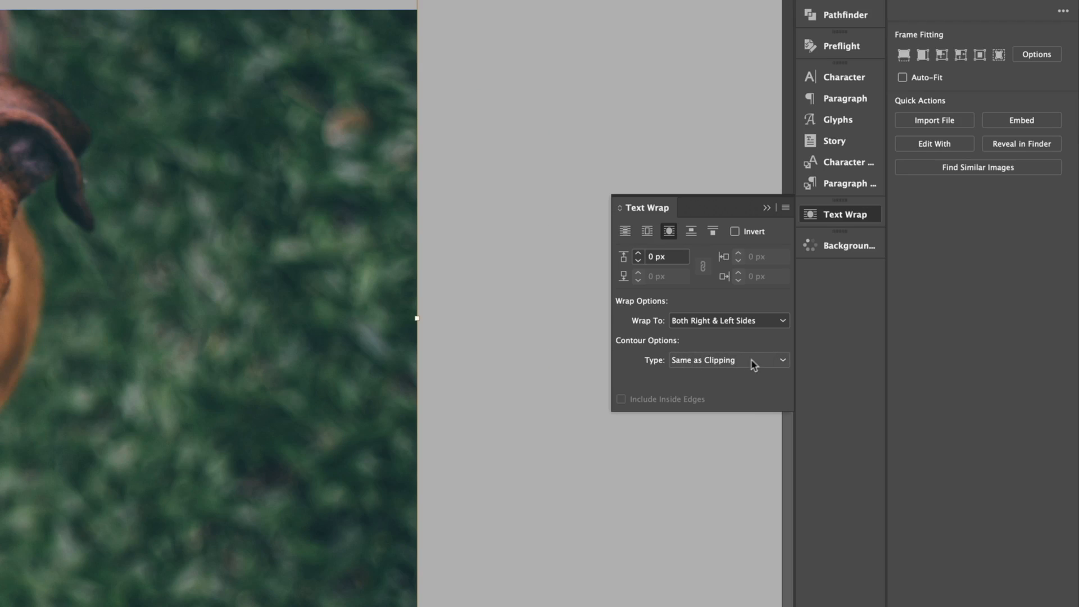
mouse_move(783, 365)
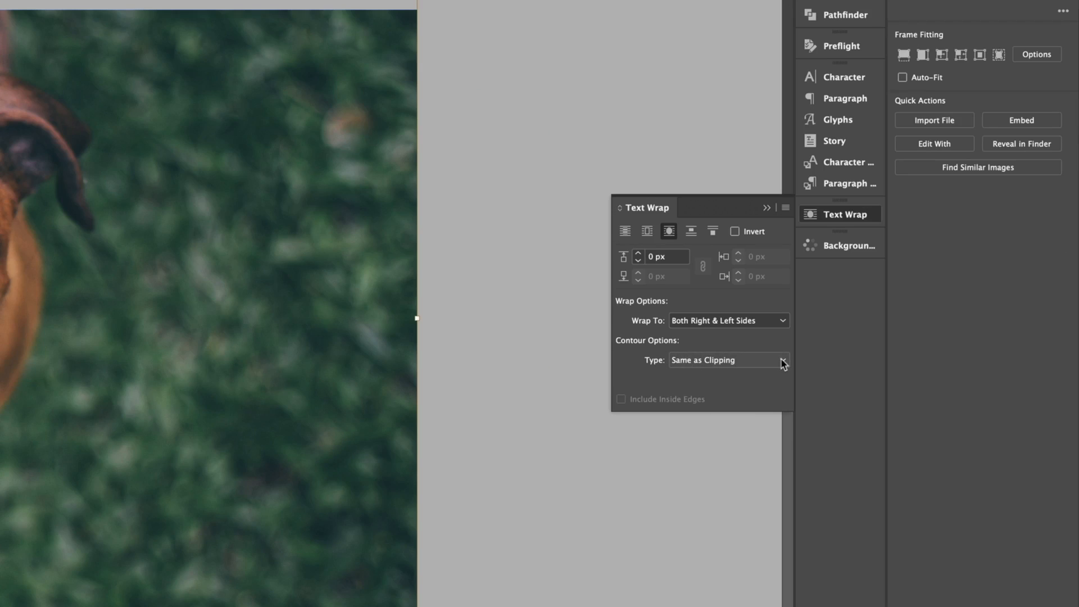
left_click(782, 360)
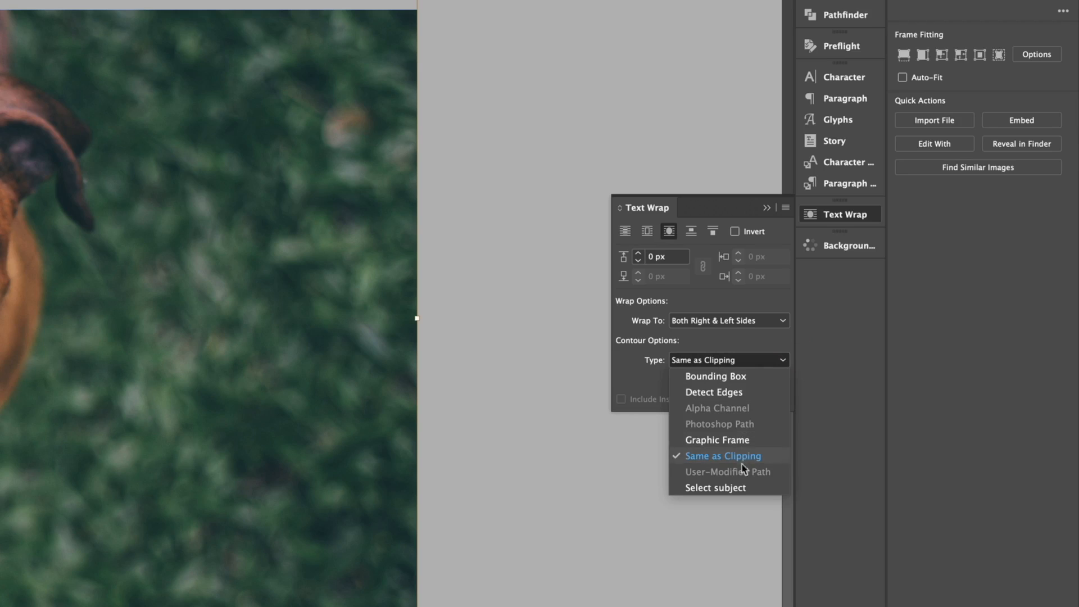
mouse_move(747, 491)
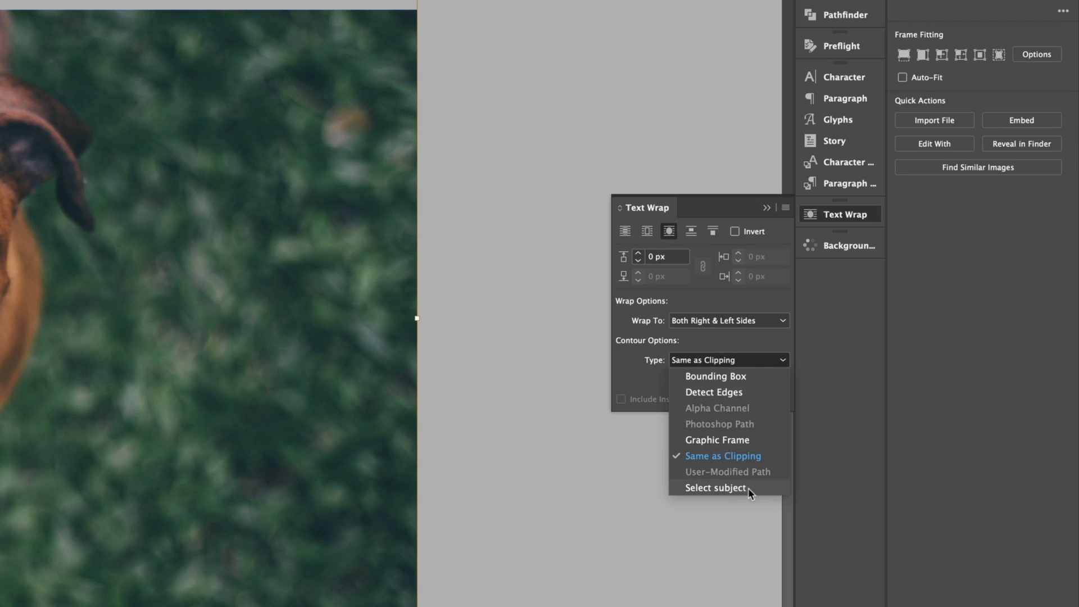
left_click(715, 487)
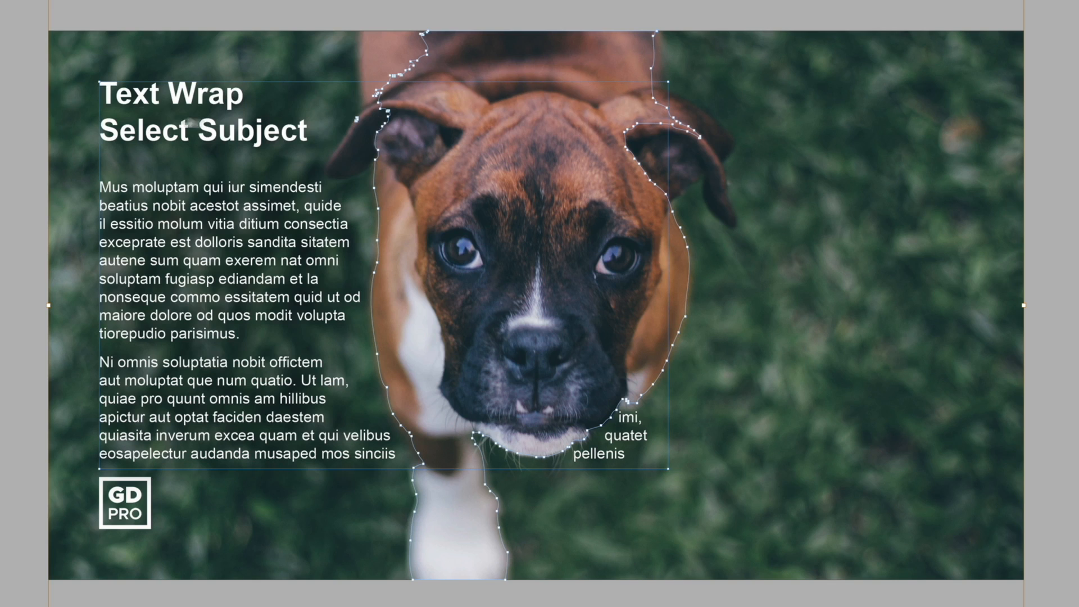
mouse_move(303, 136)
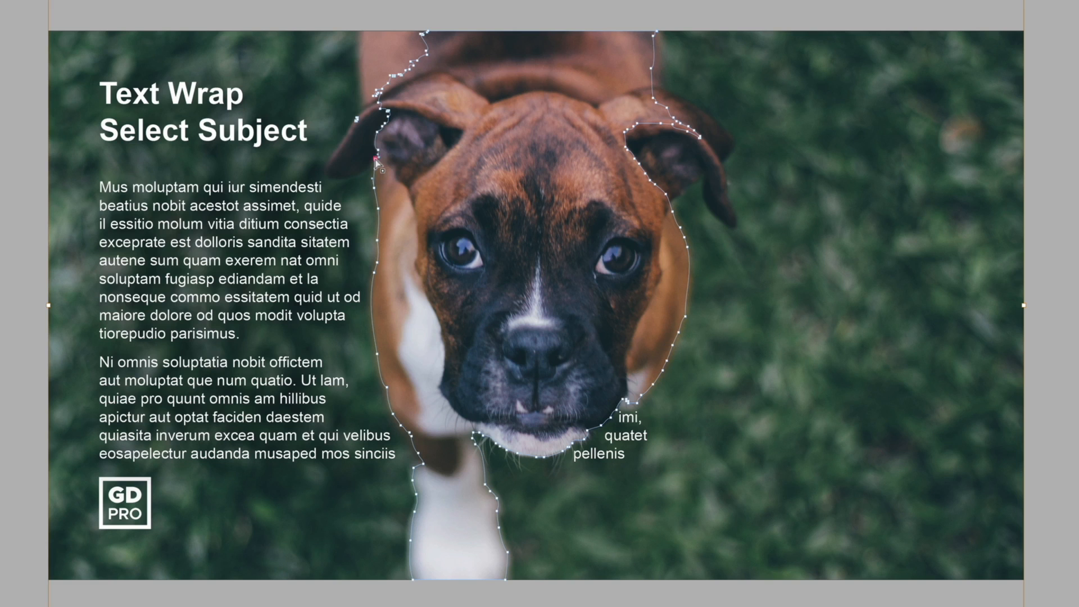
mouse_move(798, 177)
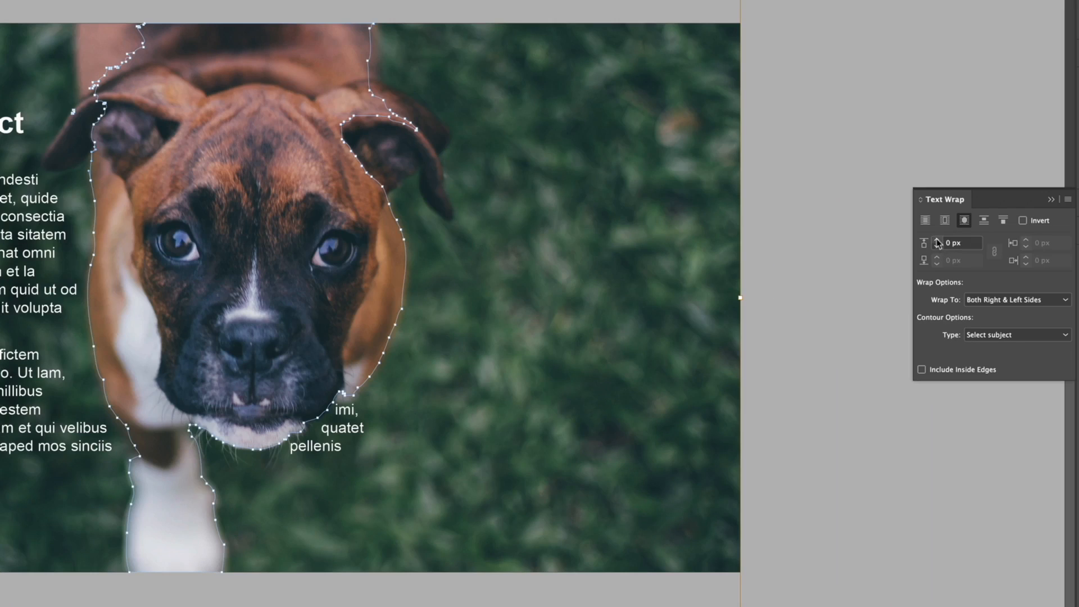
- Set the dog wrap offset to 50 px and Wrap To to Largest Area
left_click(937, 242)
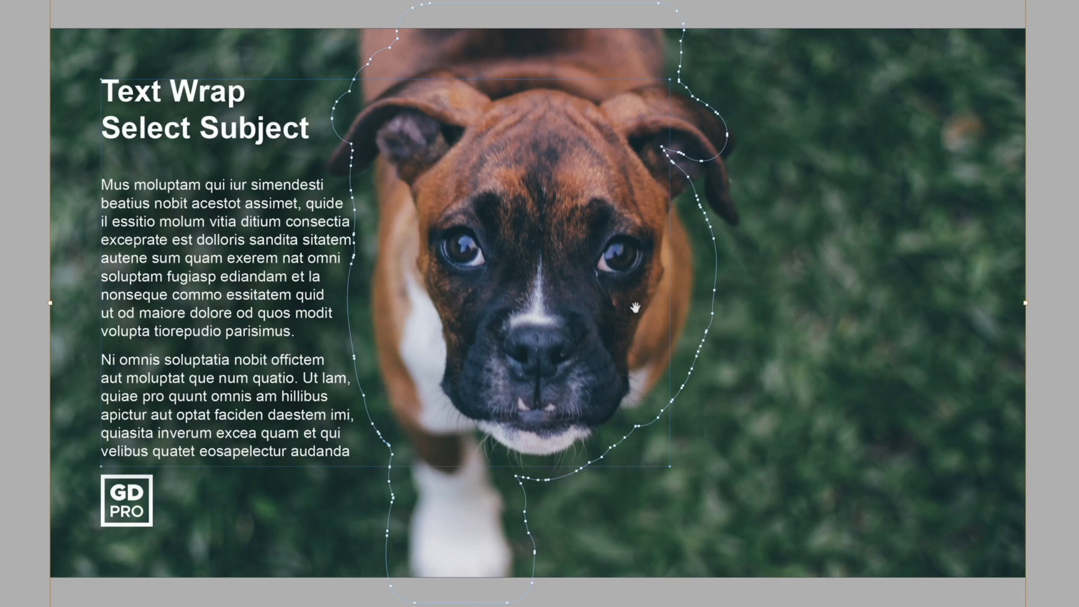
mouse_move(364, 439)
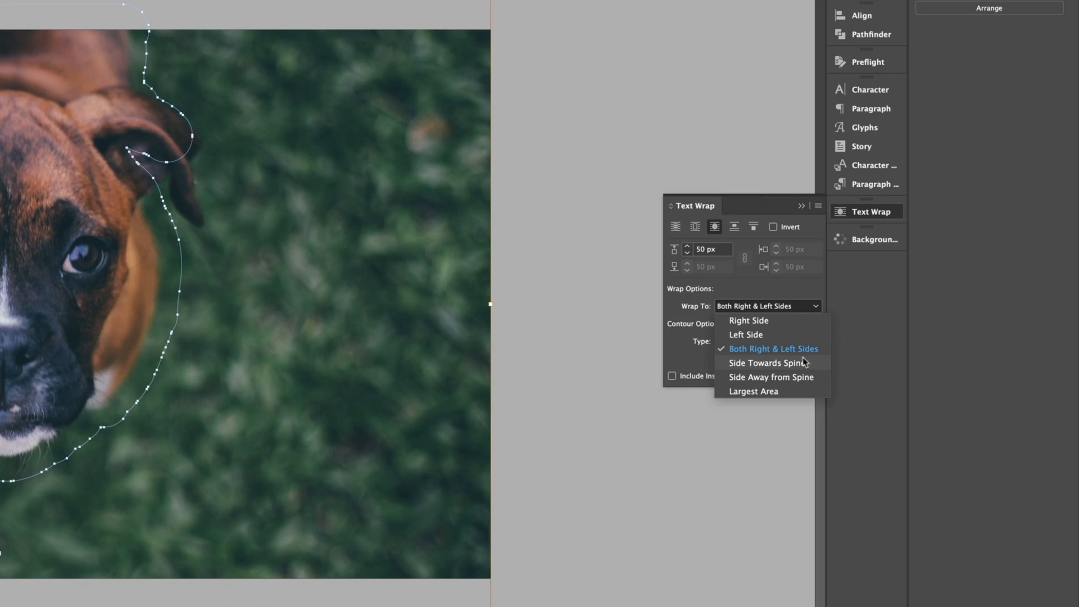
left_click(753, 391)
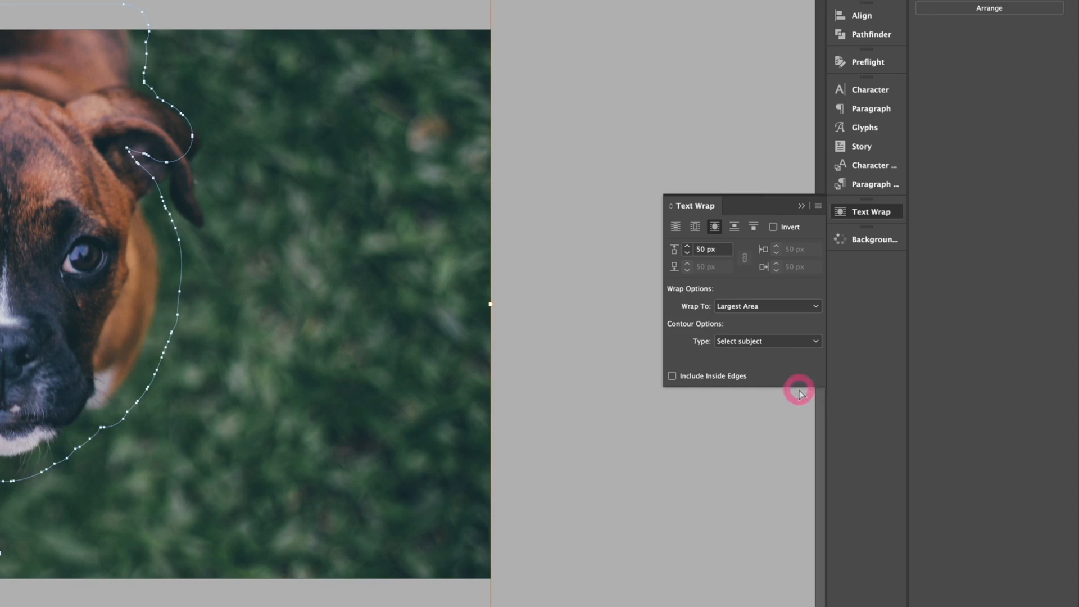
mouse_move(715, 314)
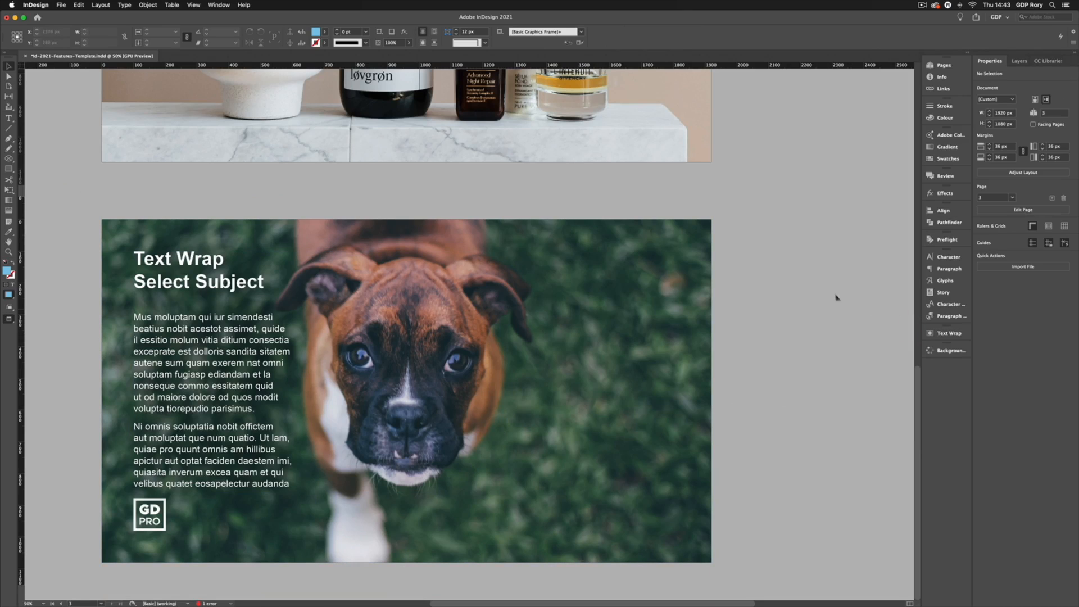
mouse_move(809, 285)
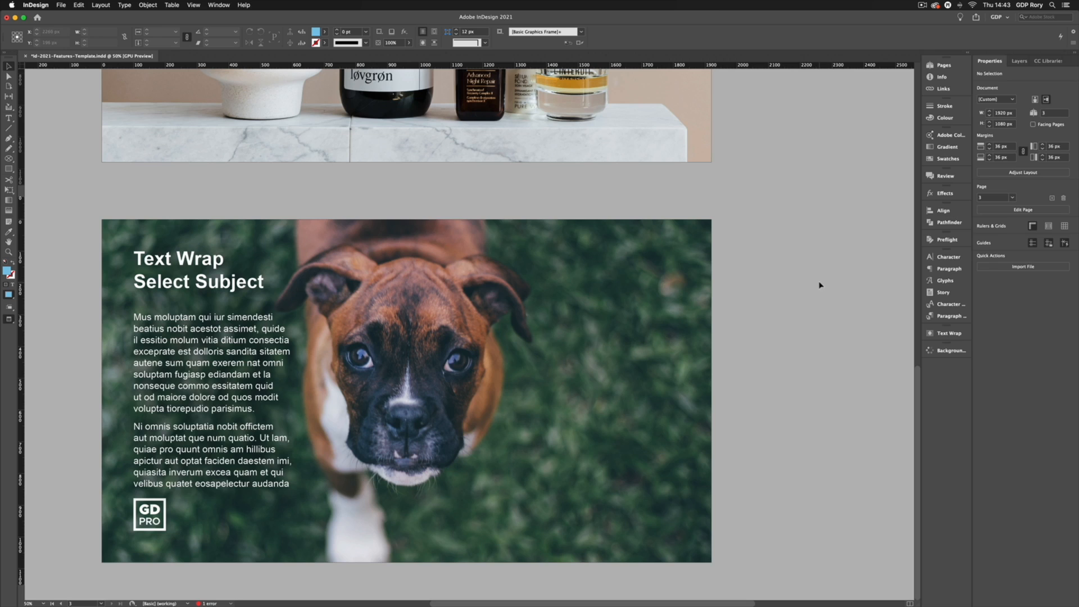
mouse_move(833, 203)
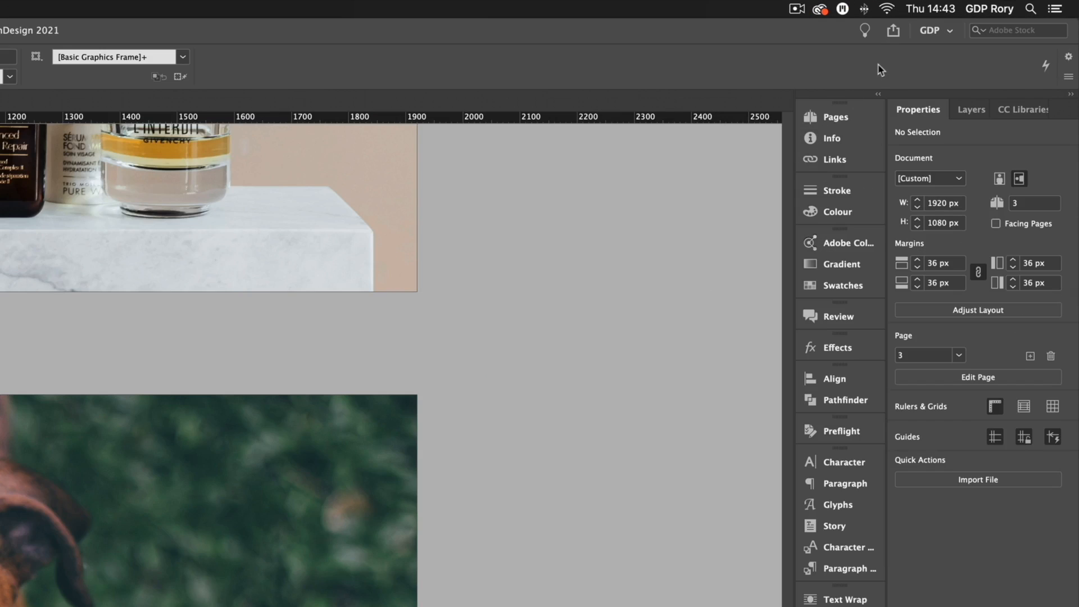
- Create a Share for Review link for Id-2021-Features-Template and open it in Chrome
left_click(893, 30)
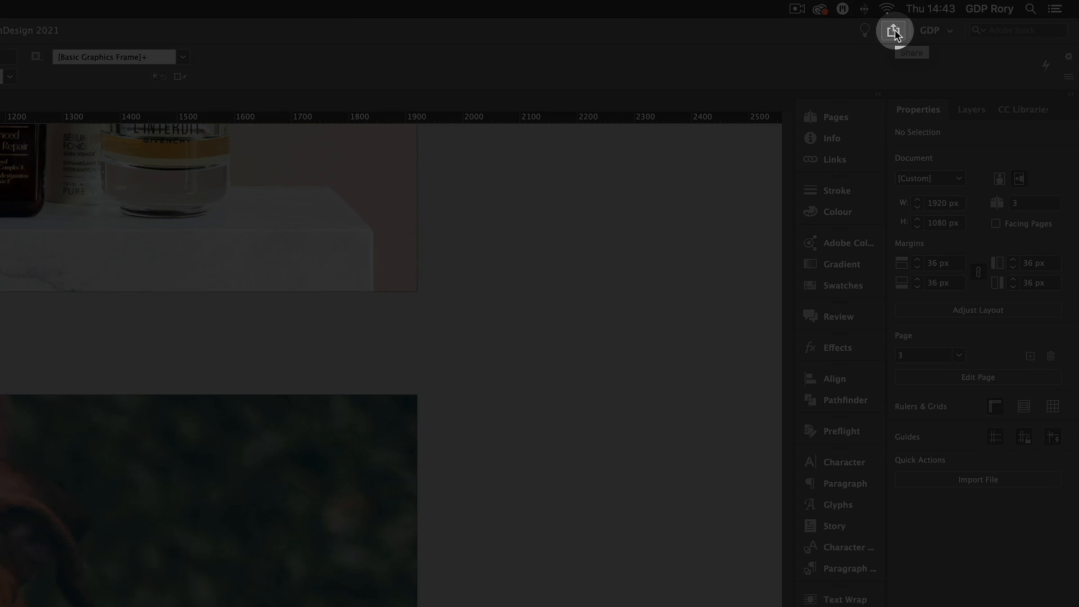
left_click(895, 30)
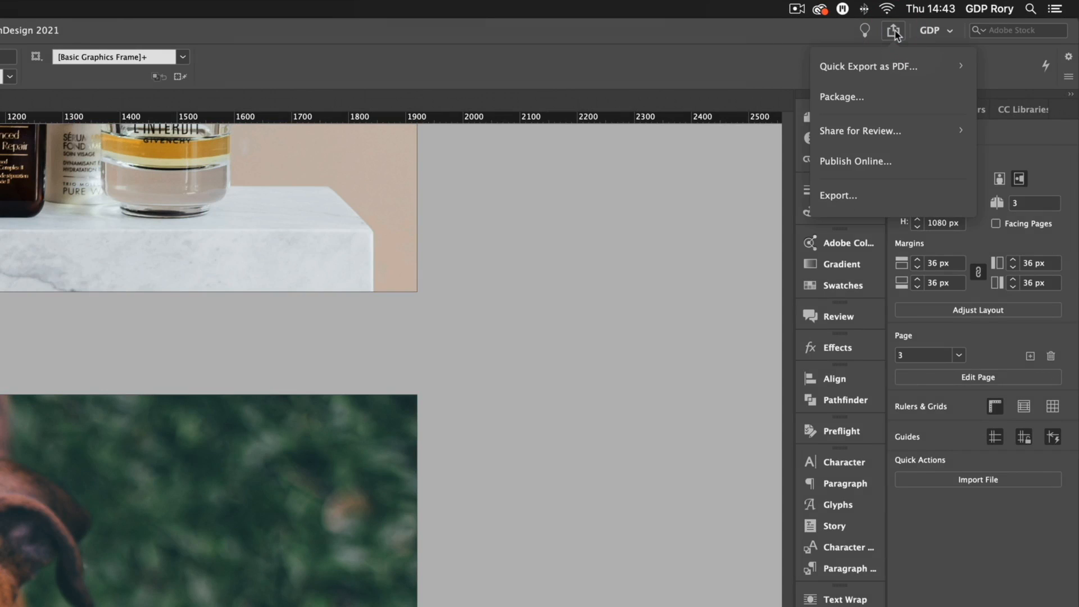
mouse_move(886, 134)
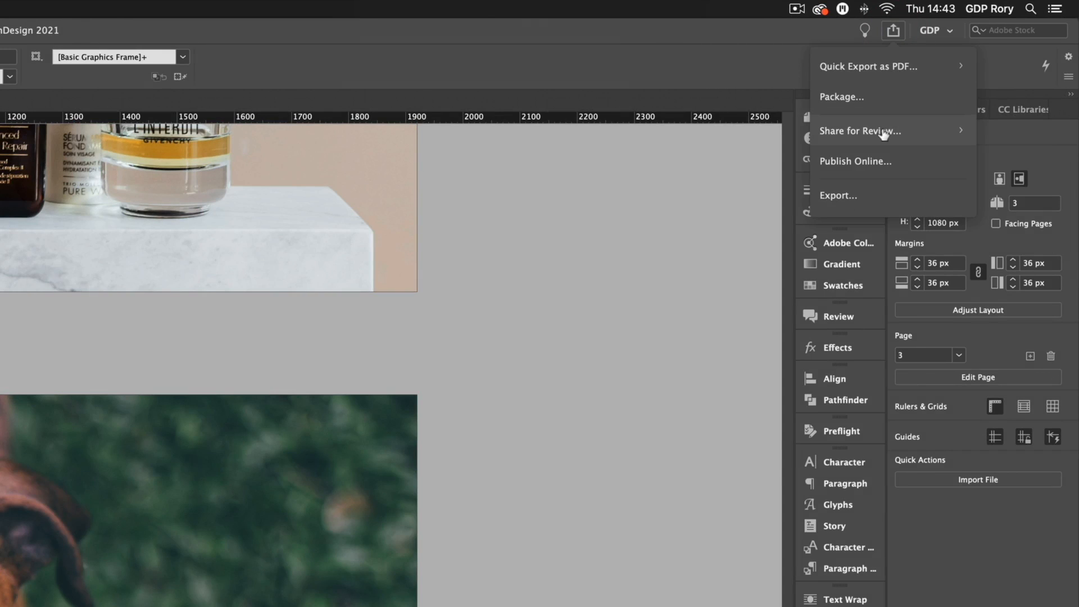
left_click(859, 131)
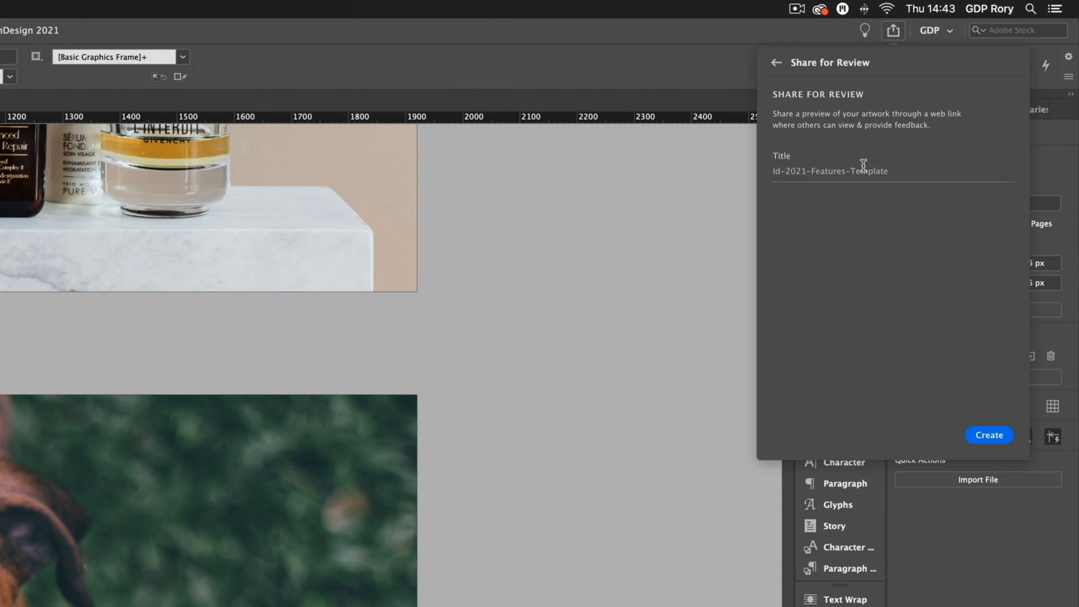
mouse_move(944, 423)
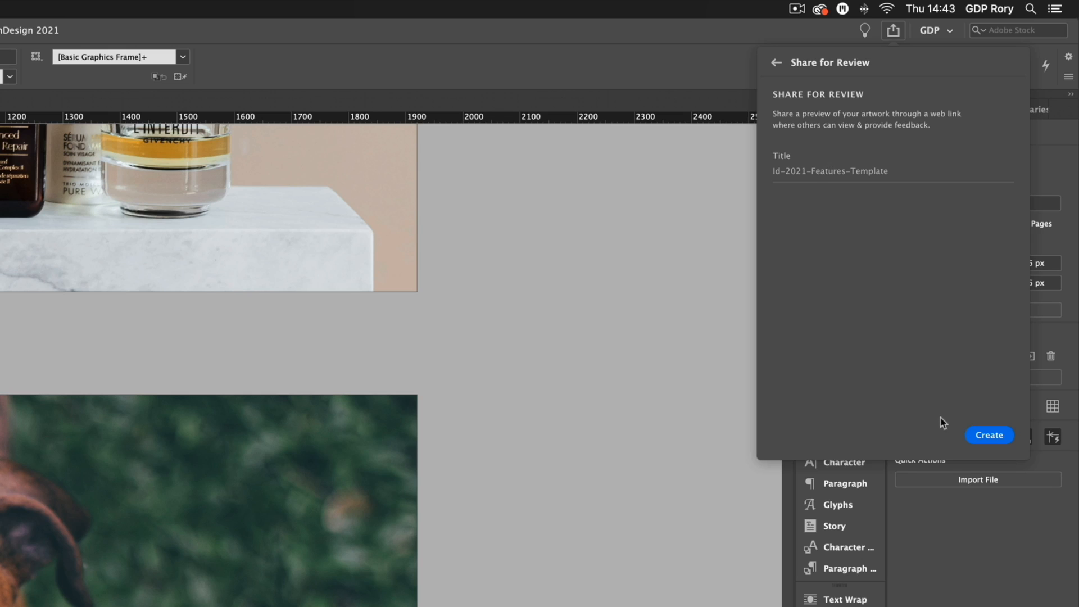
left_click(988, 435)
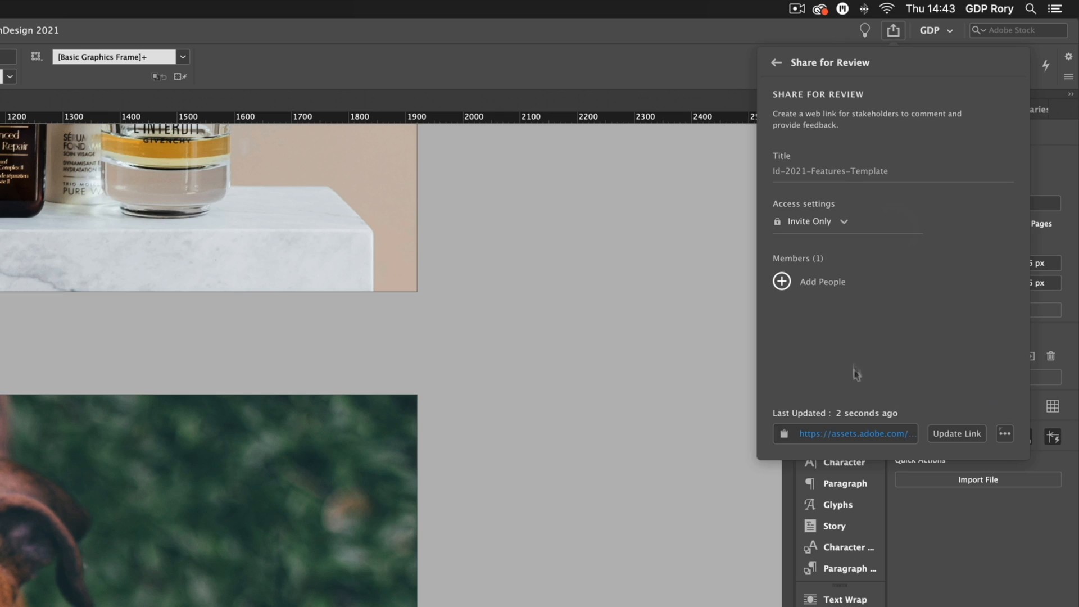
mouse_move(867, 287)
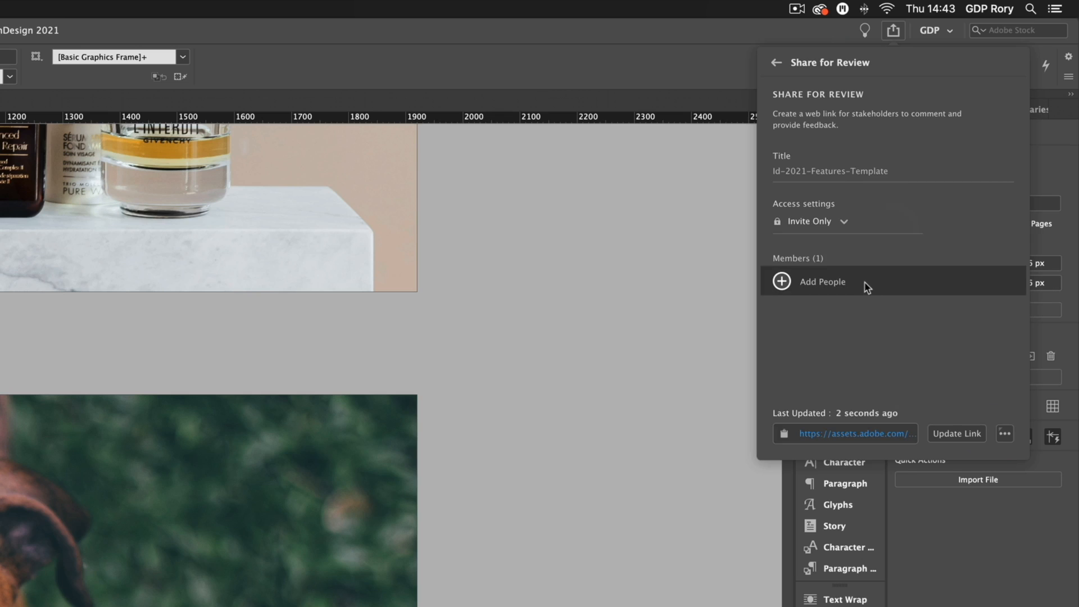
mouse_move(826, 430)
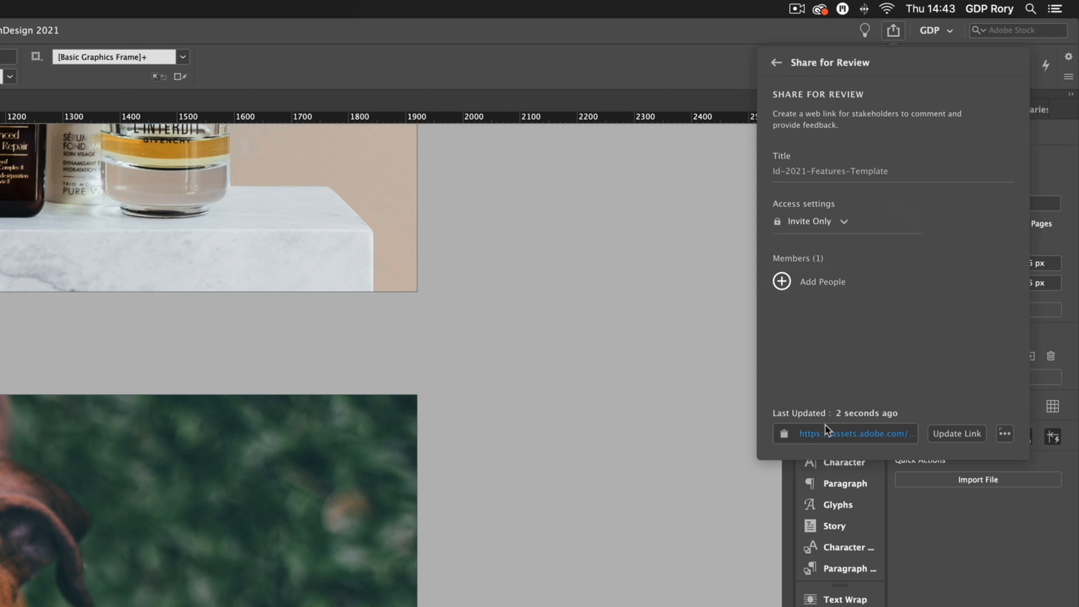
mouse_move(841, 435)
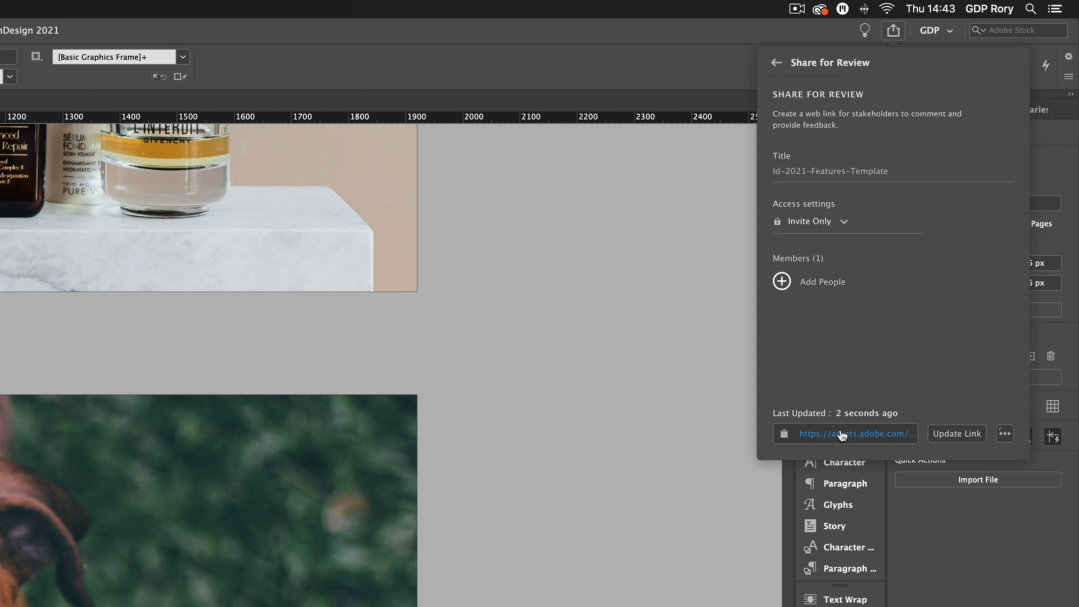
left_click(852, 434)
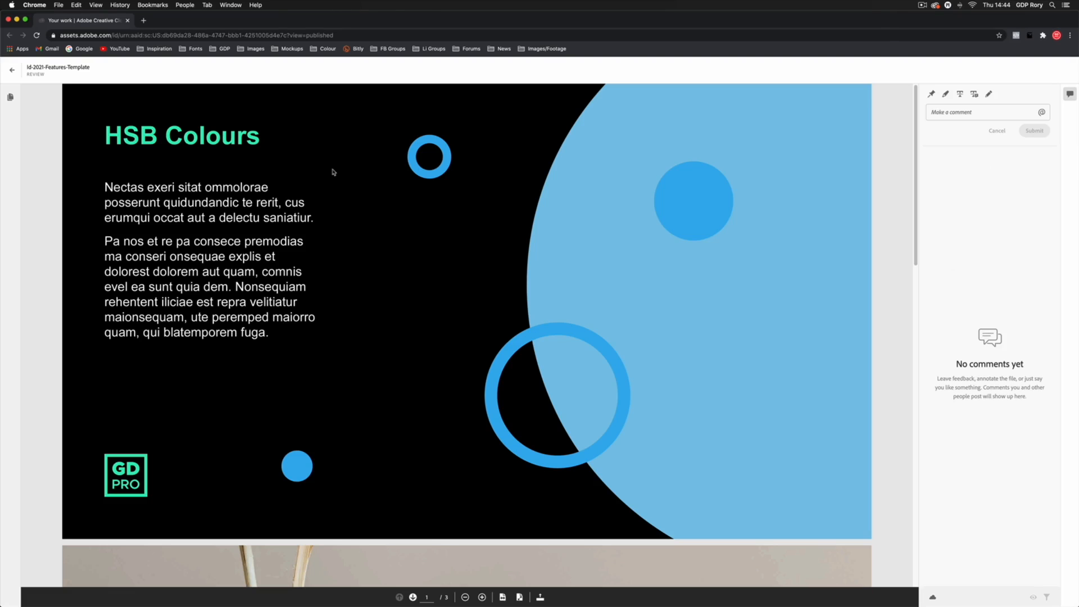
mouse_move(326, 174)
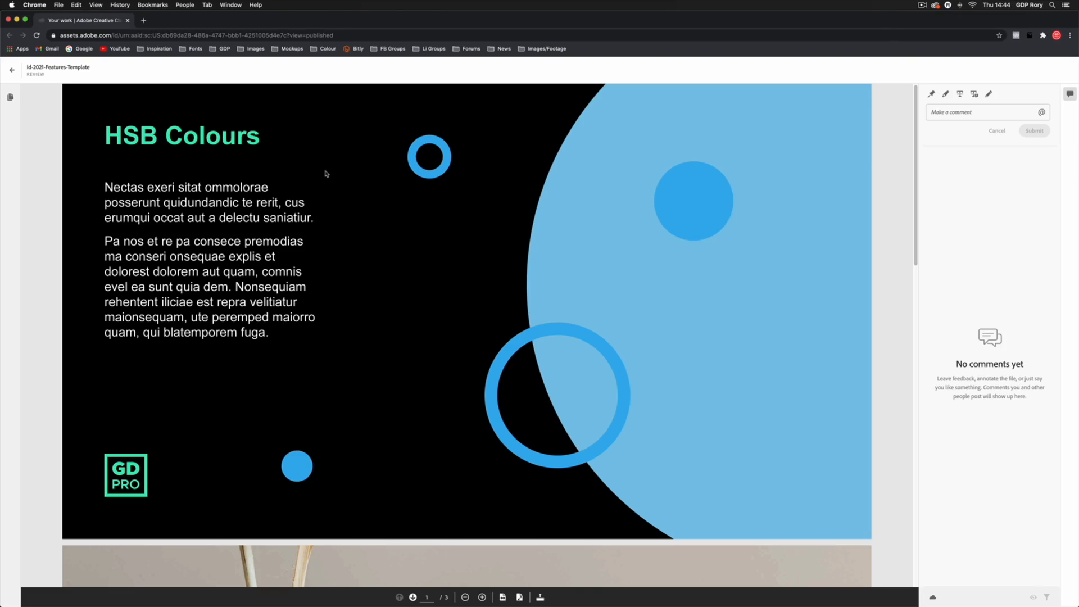
- Scroll to the dog slide and post a 'Delete' comment
scroll("down", 3)
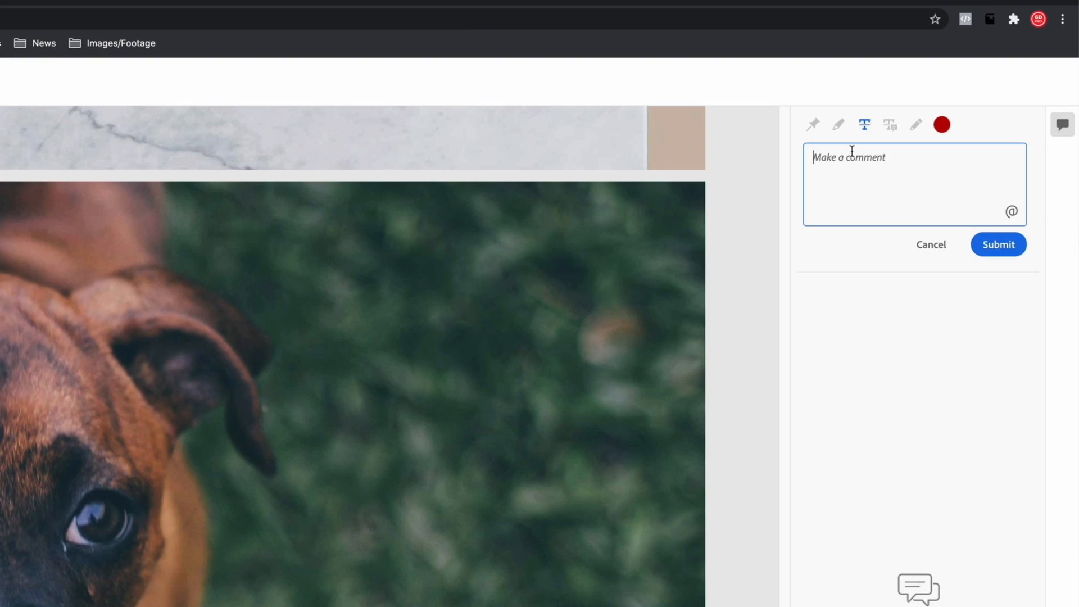
type("Delete")
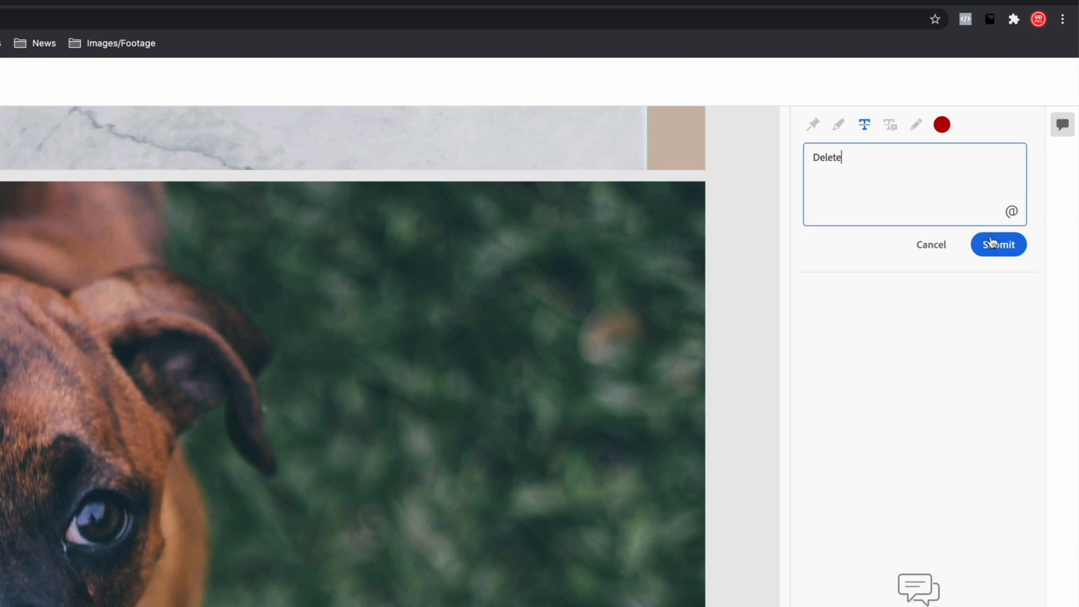
left_click(999, 244)
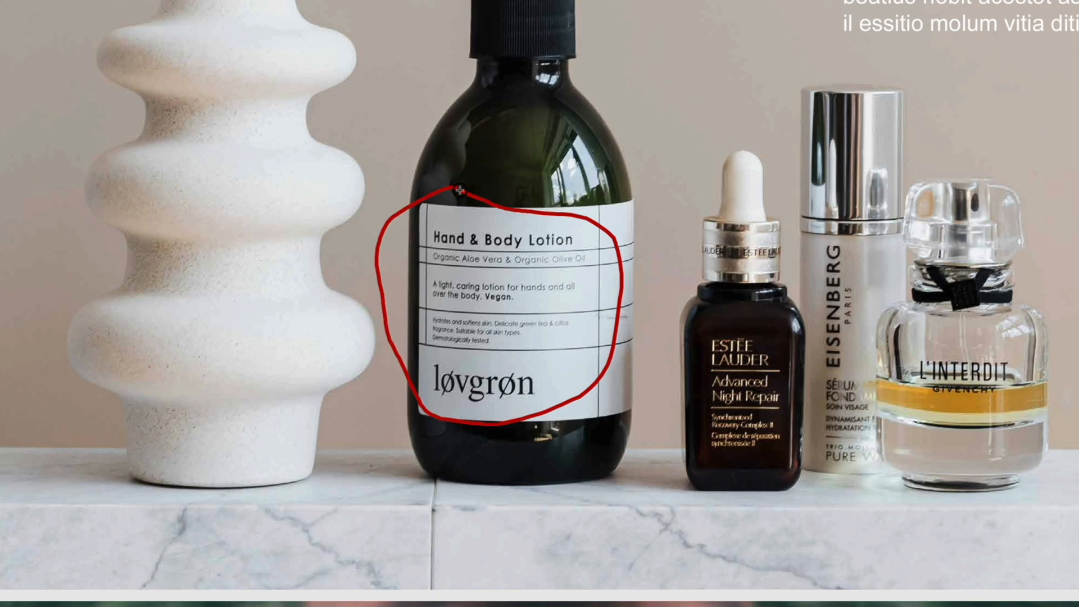
mouse_move(460, 190)
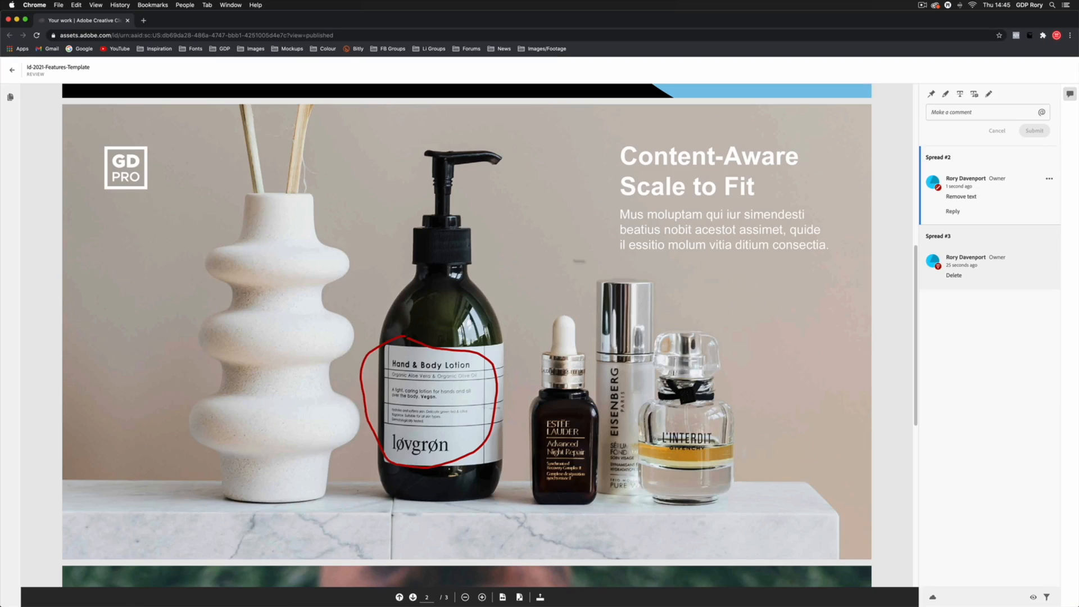
mouse_move(342, 588)
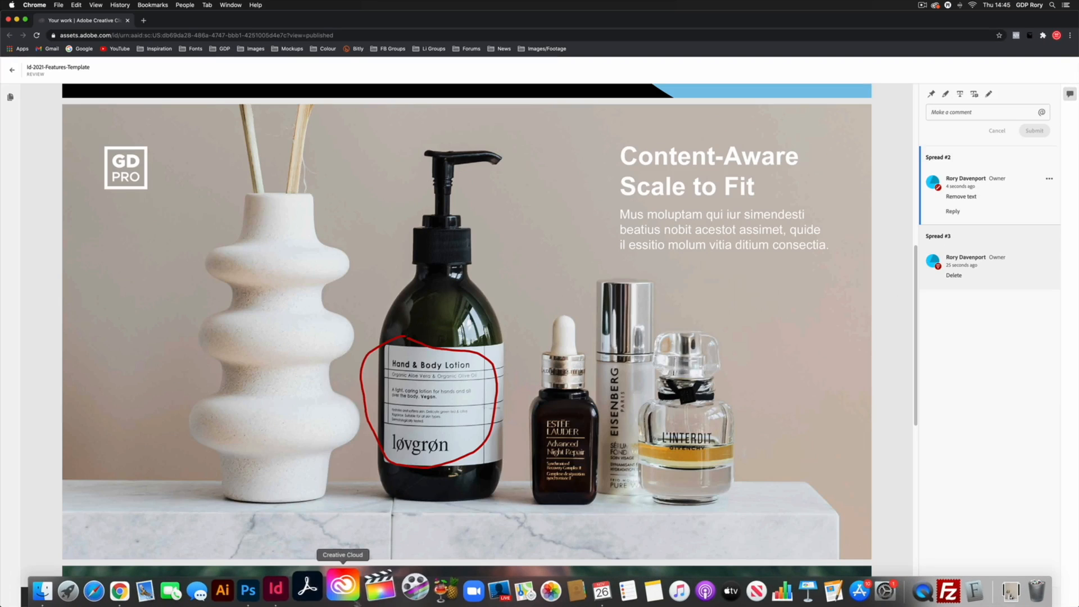
- Return to InDesign and open Window > Comments > Review to see the web comments
left_click(275, 590)
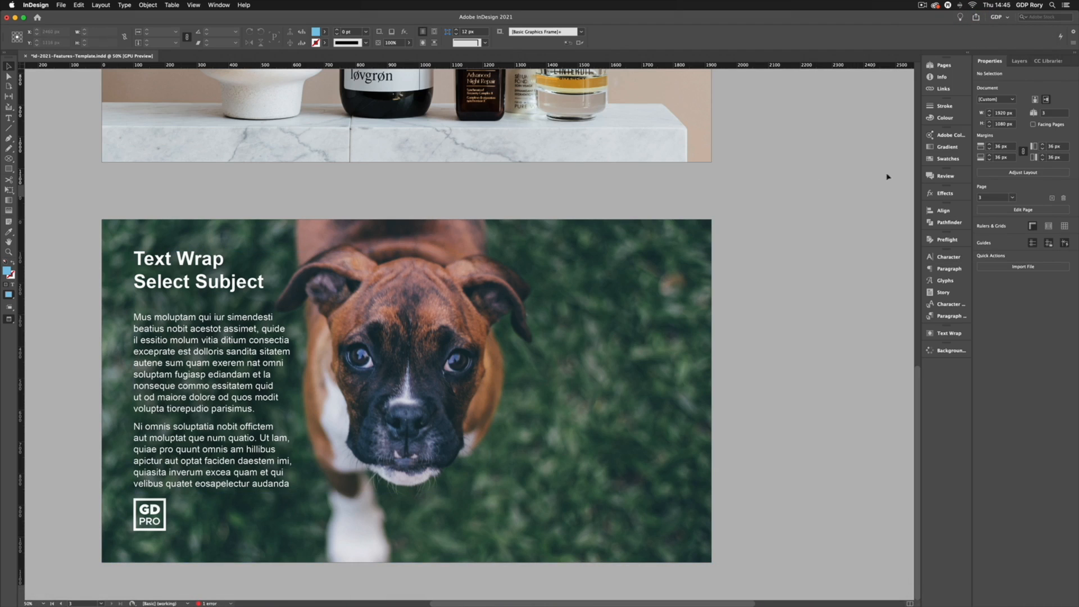
mouse_move(945, 176)
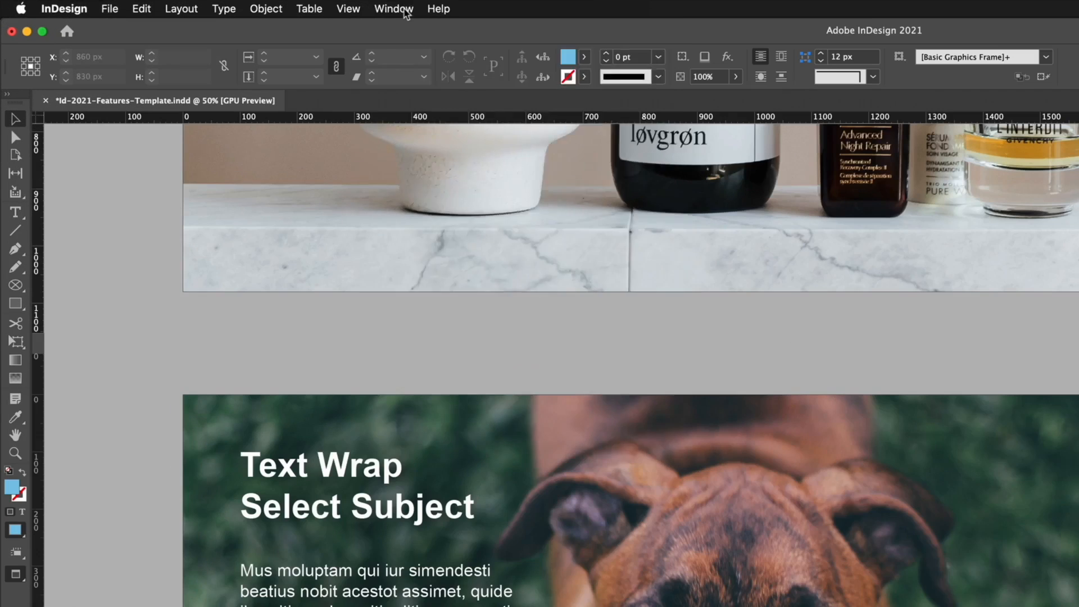
left_click(393, 9)
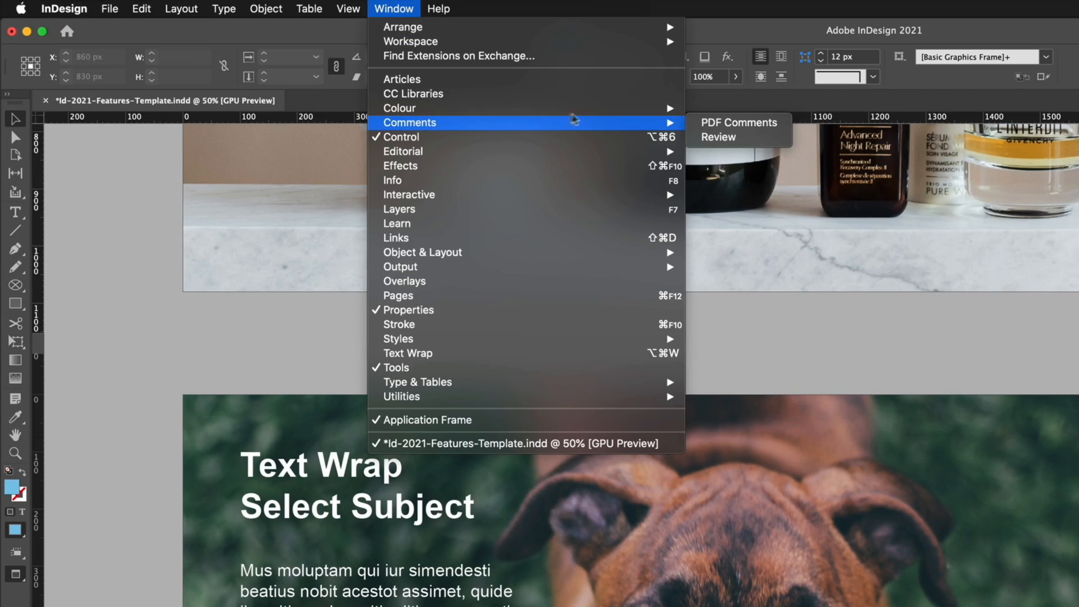
left_click(718, 138)
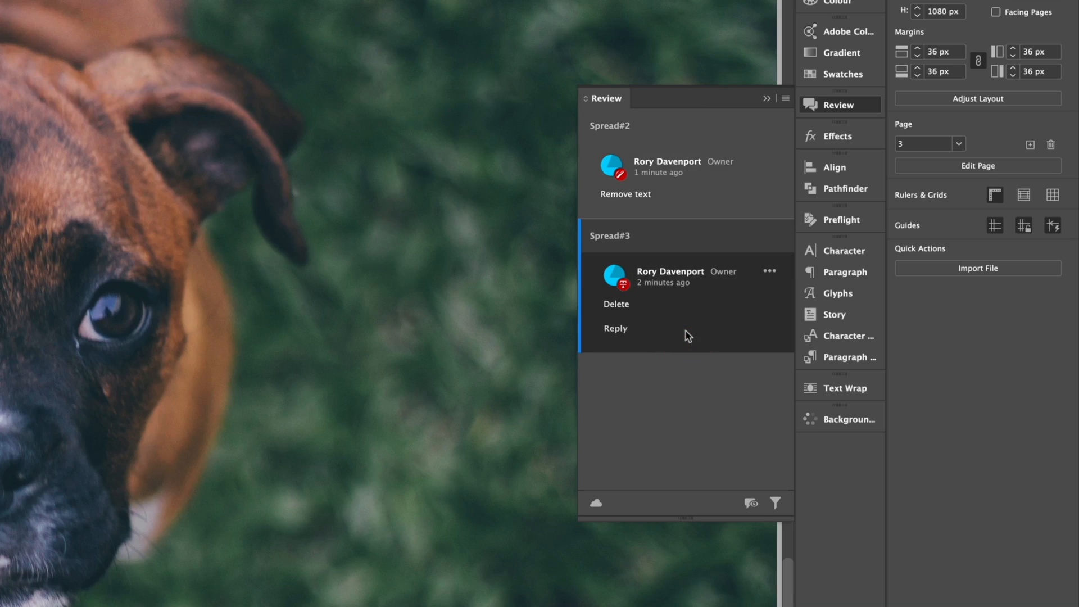
mouse_move(661, 326)
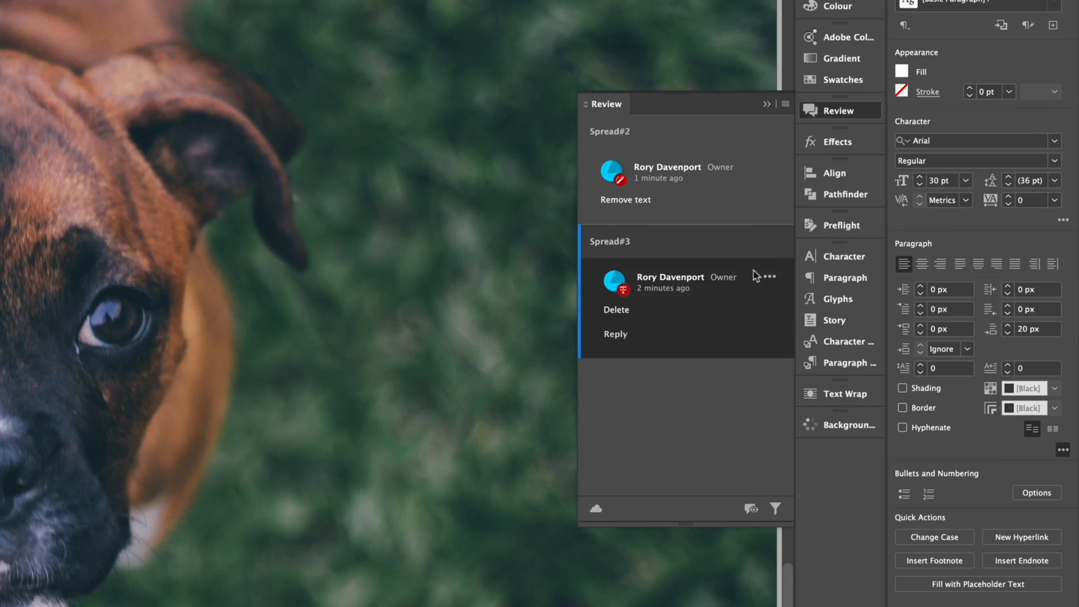
- Resolve the 'Delete' comment on Spread 3 in the Review panel
left_click(769, 276)
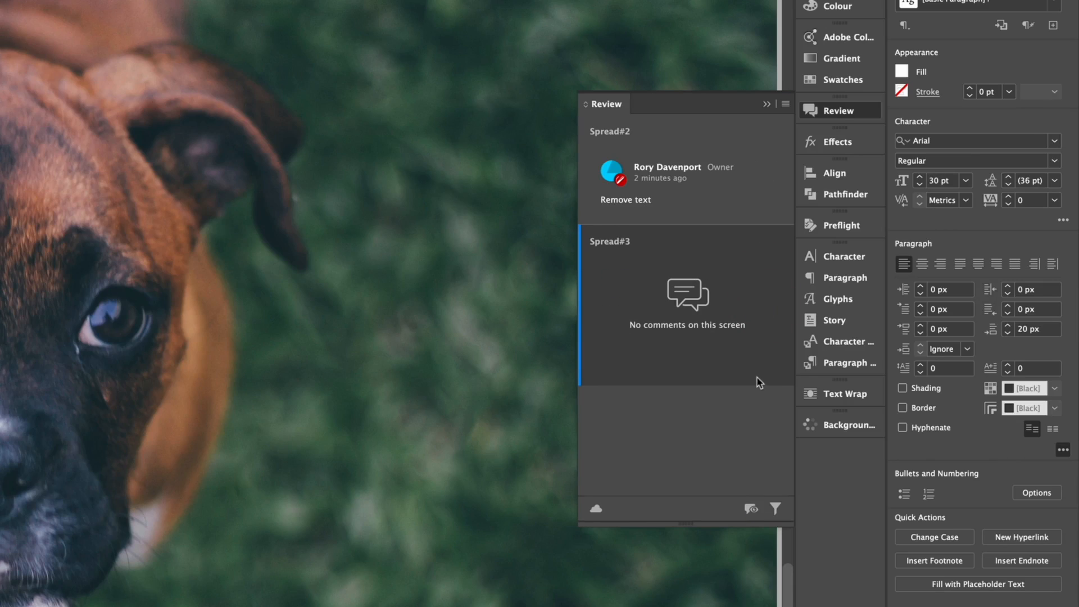
mouse_move(624, 344)
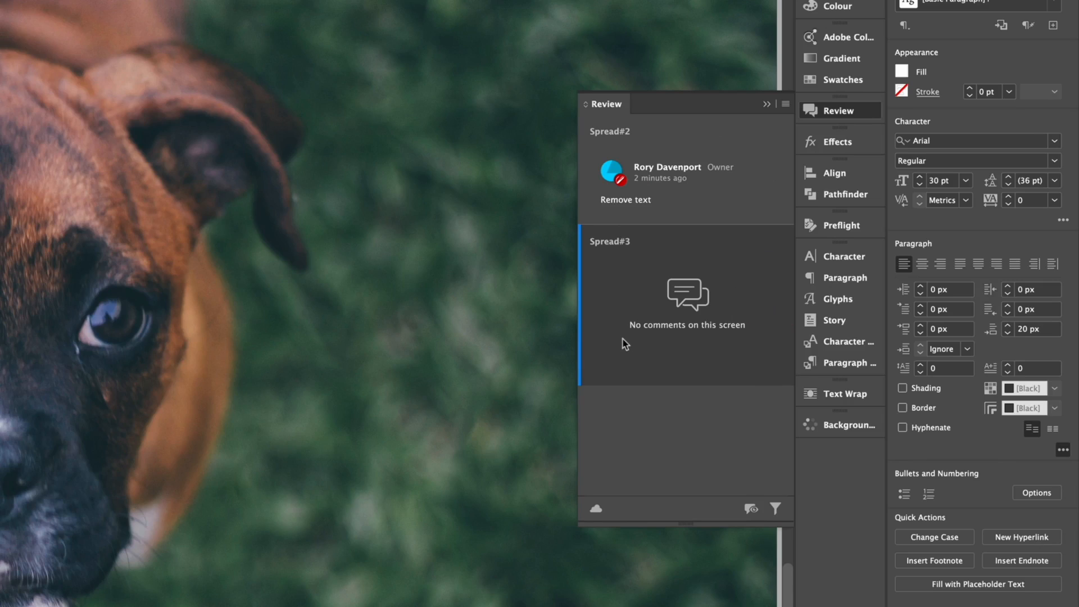